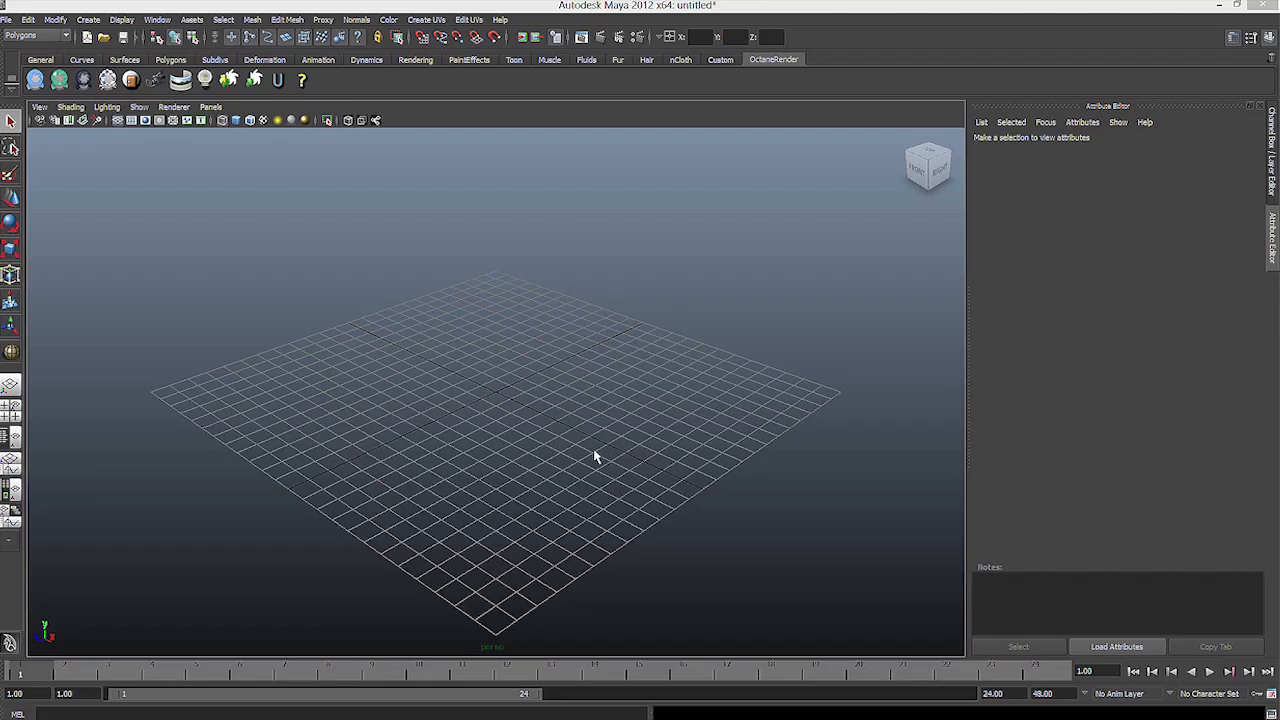
mouse_move(502, 338)
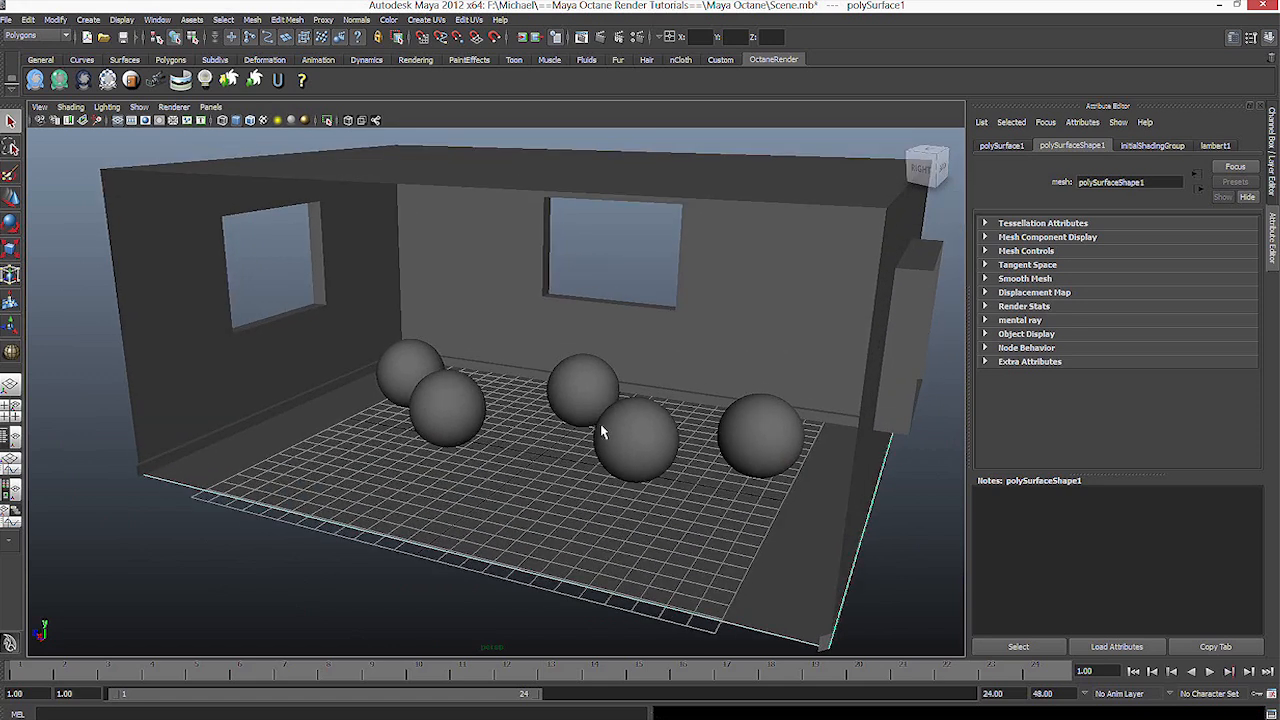
mouse_move(550, 418)
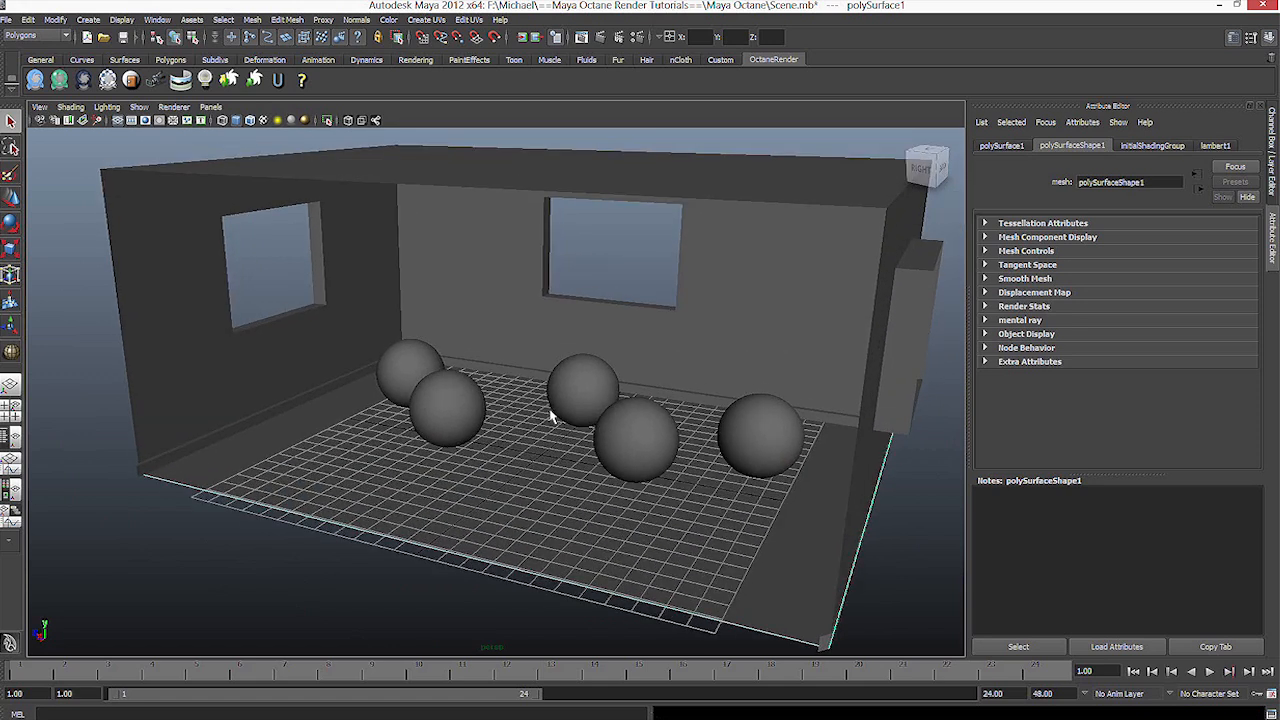
mouse_move(650, 248)
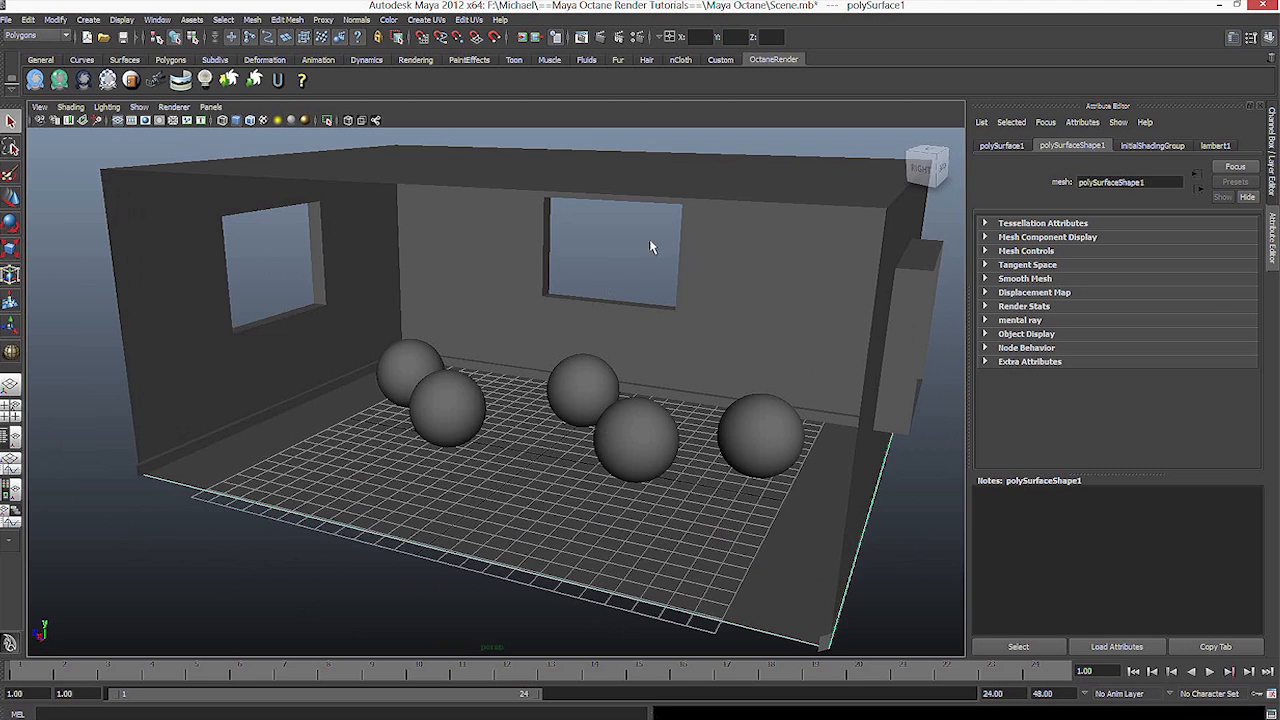
mouse_move(780, 190)
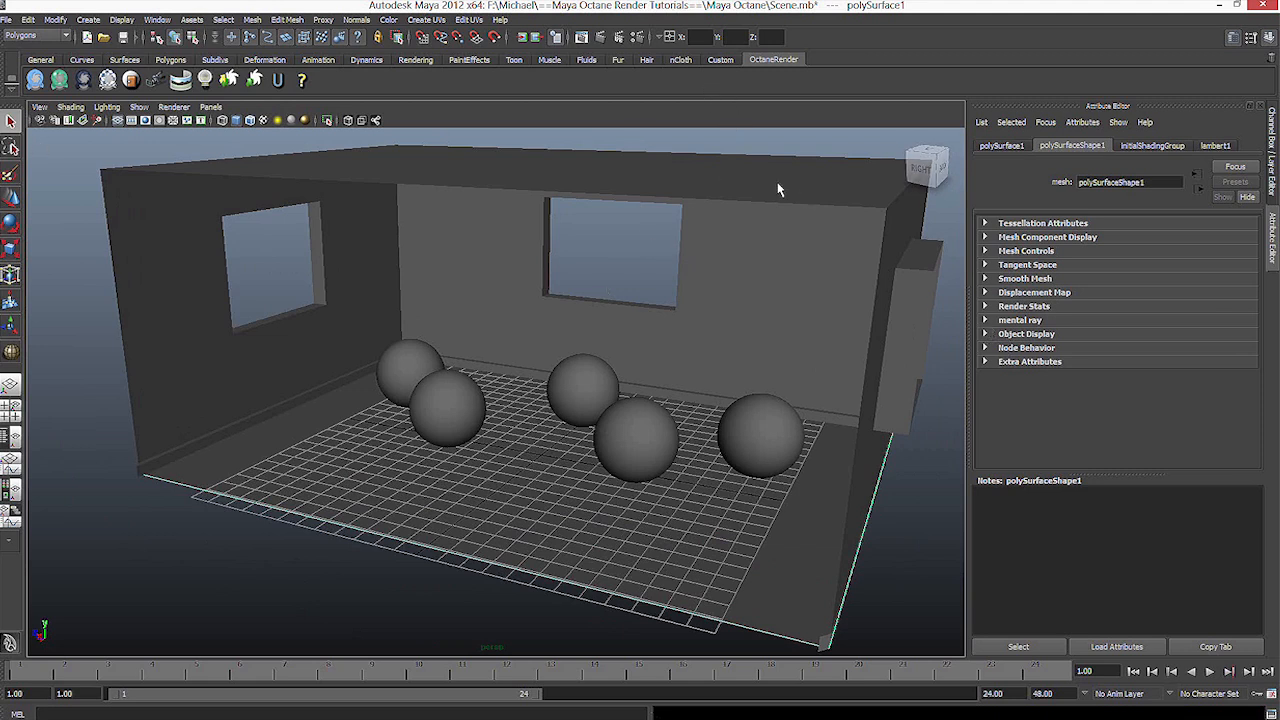
mouse_move(516, 176)
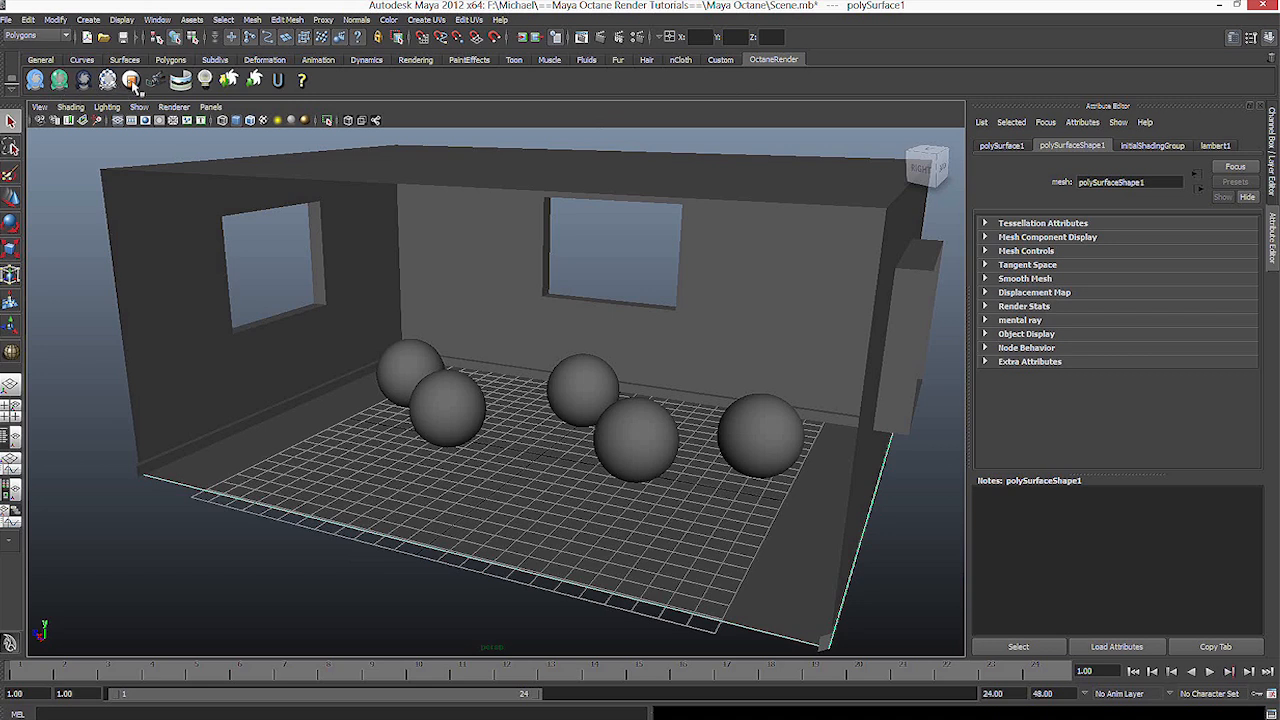
mouse_move(156, 80)
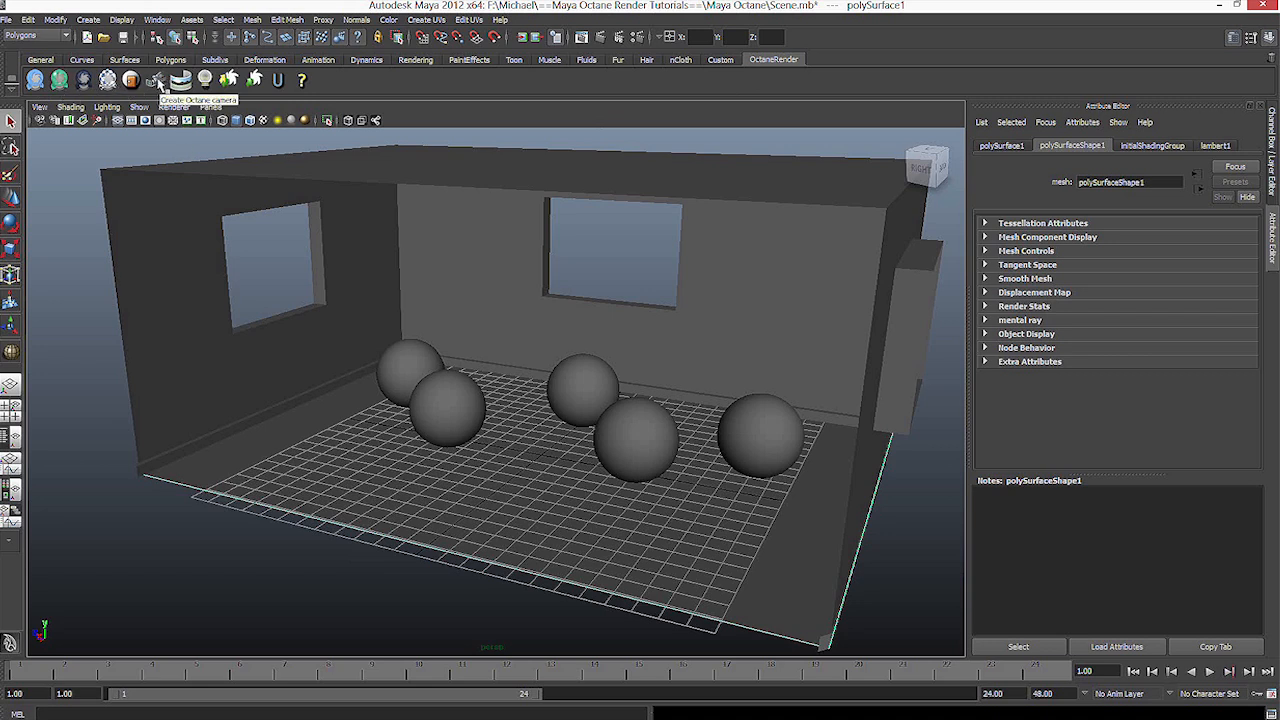
mouse_move(228, 80)
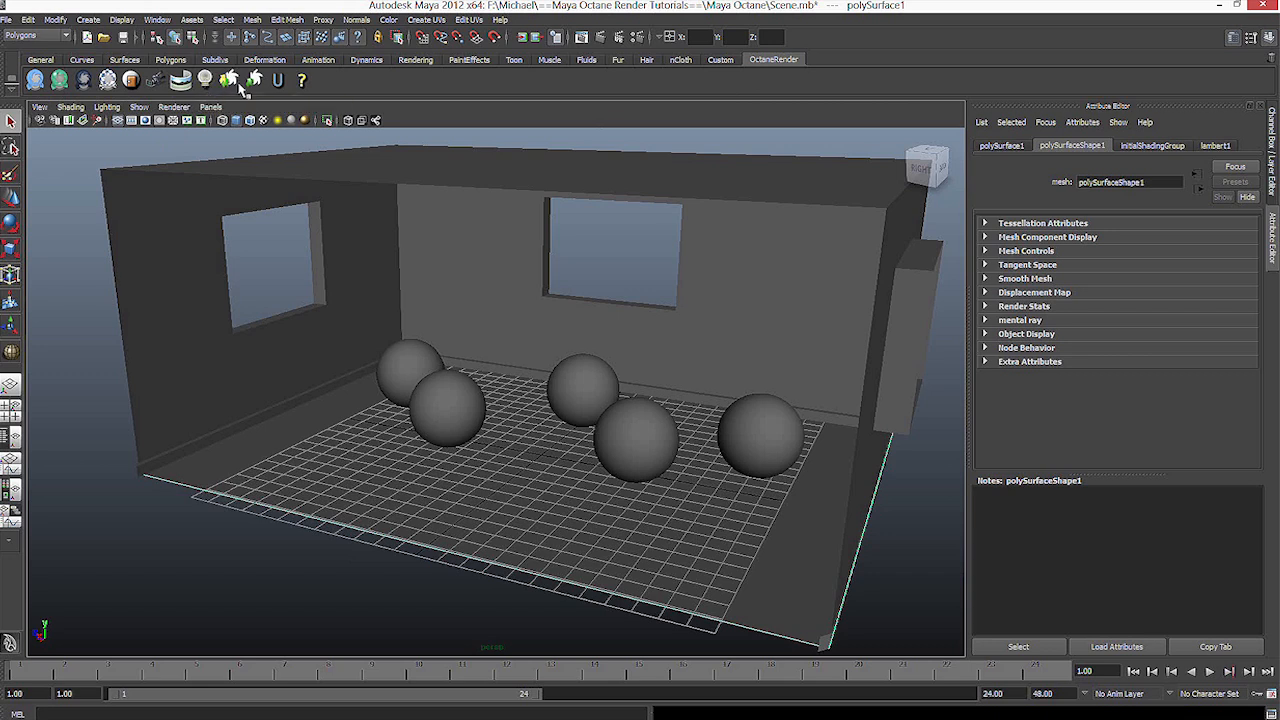
mouse_move(252, 80)
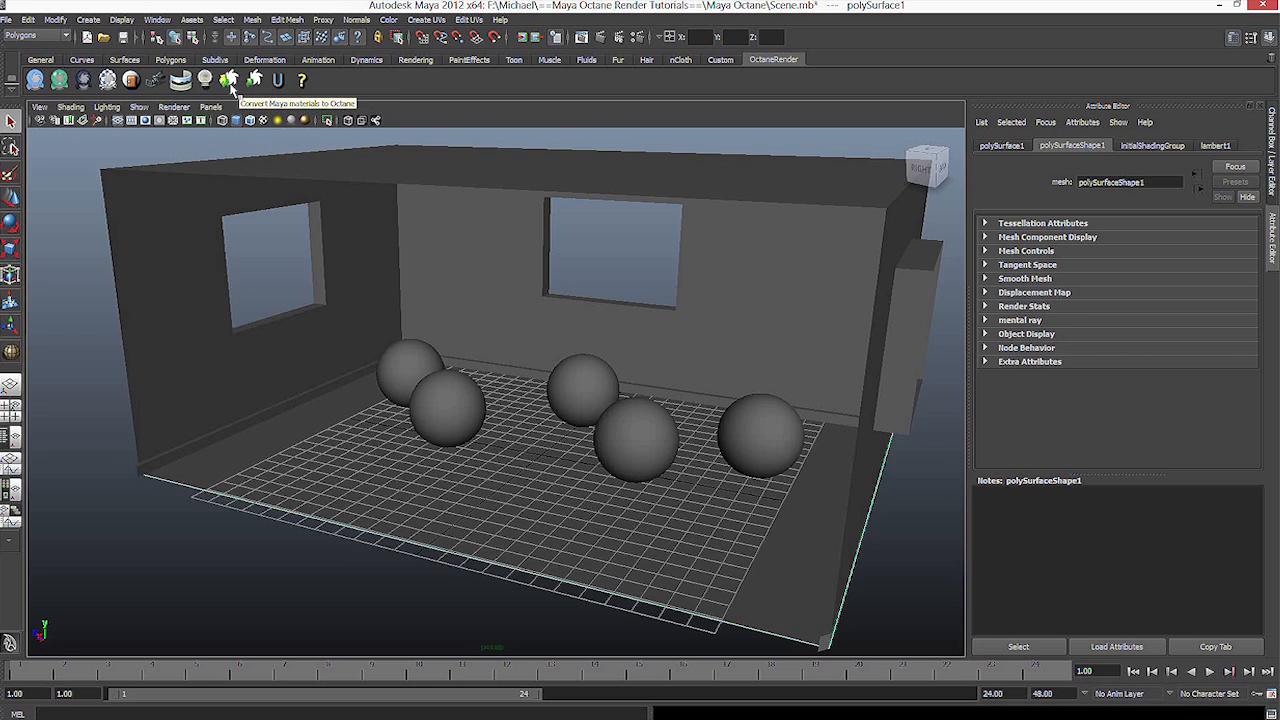
mouse_move(254, 80)
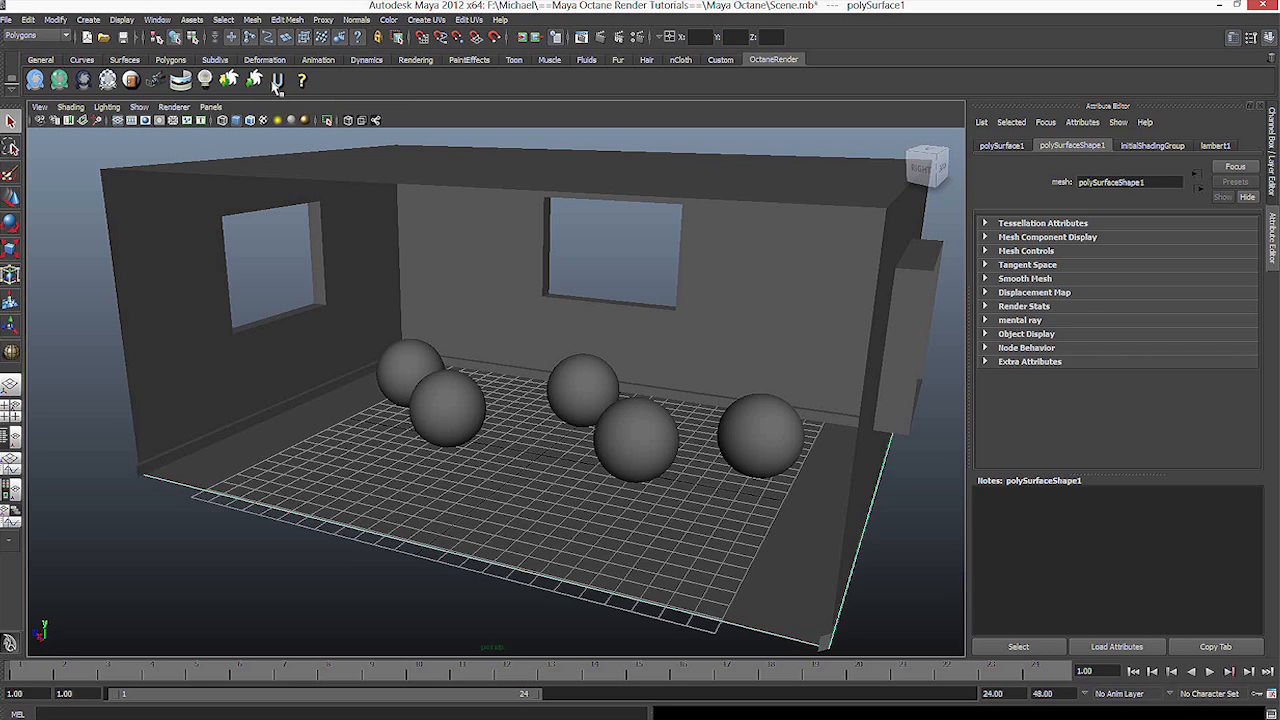
mouse_move(276, 80)
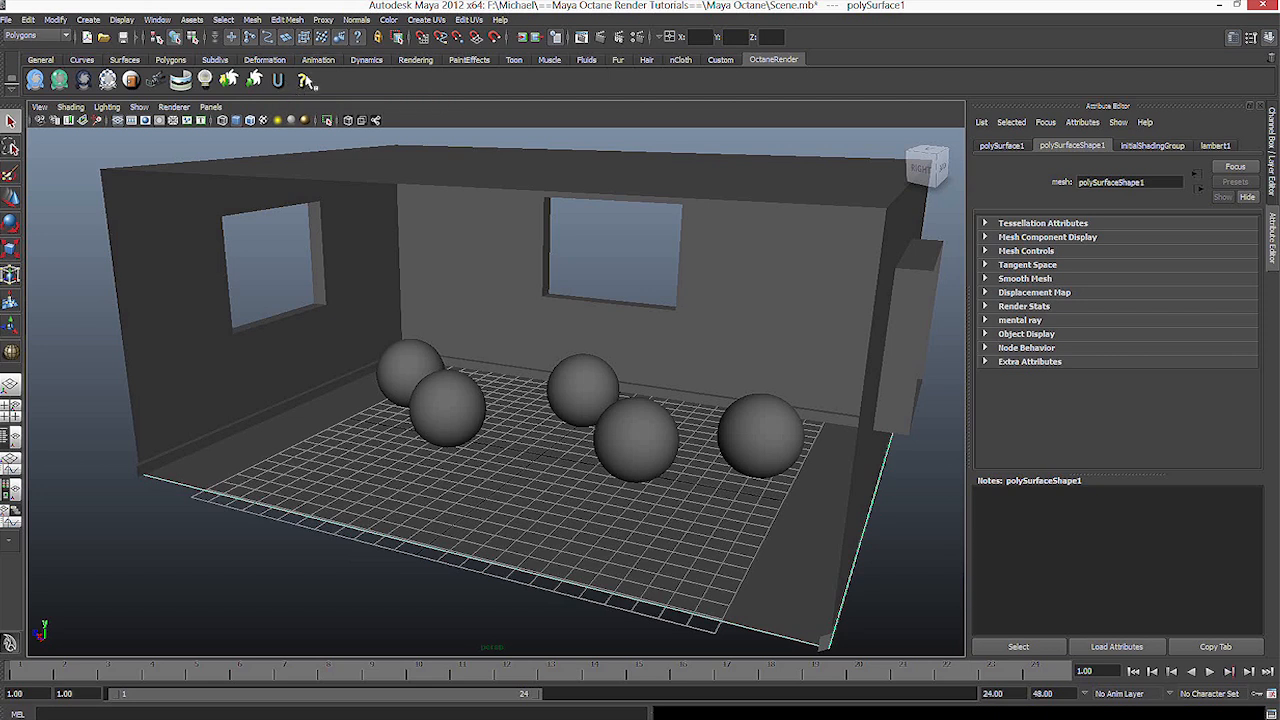
mouse_move(304, 80)
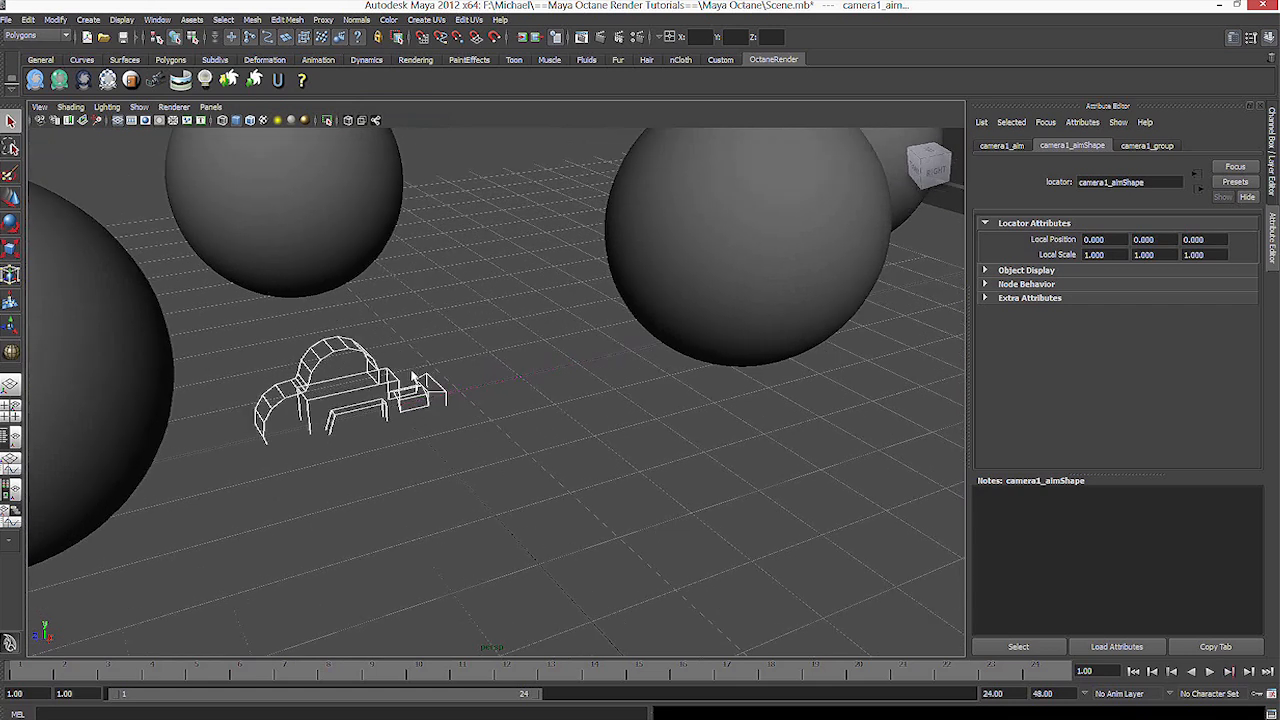
mouse_move(432, 598)
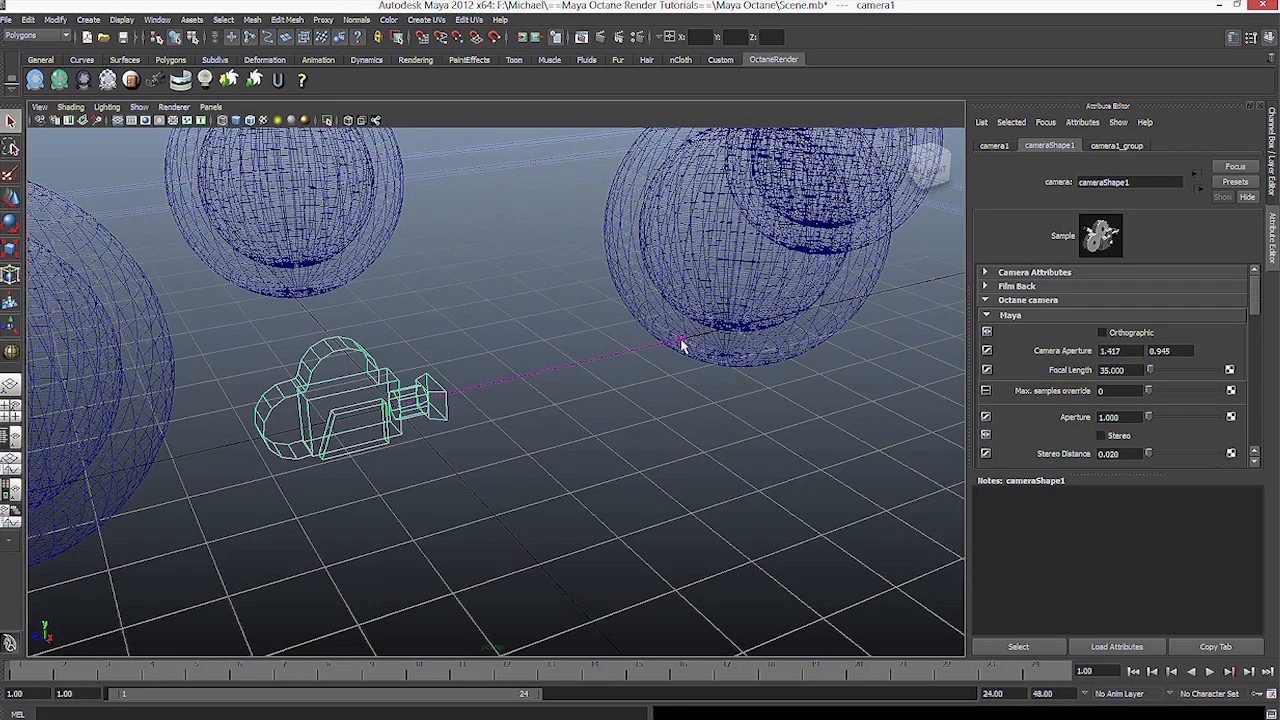
mouse_move(604, 388)
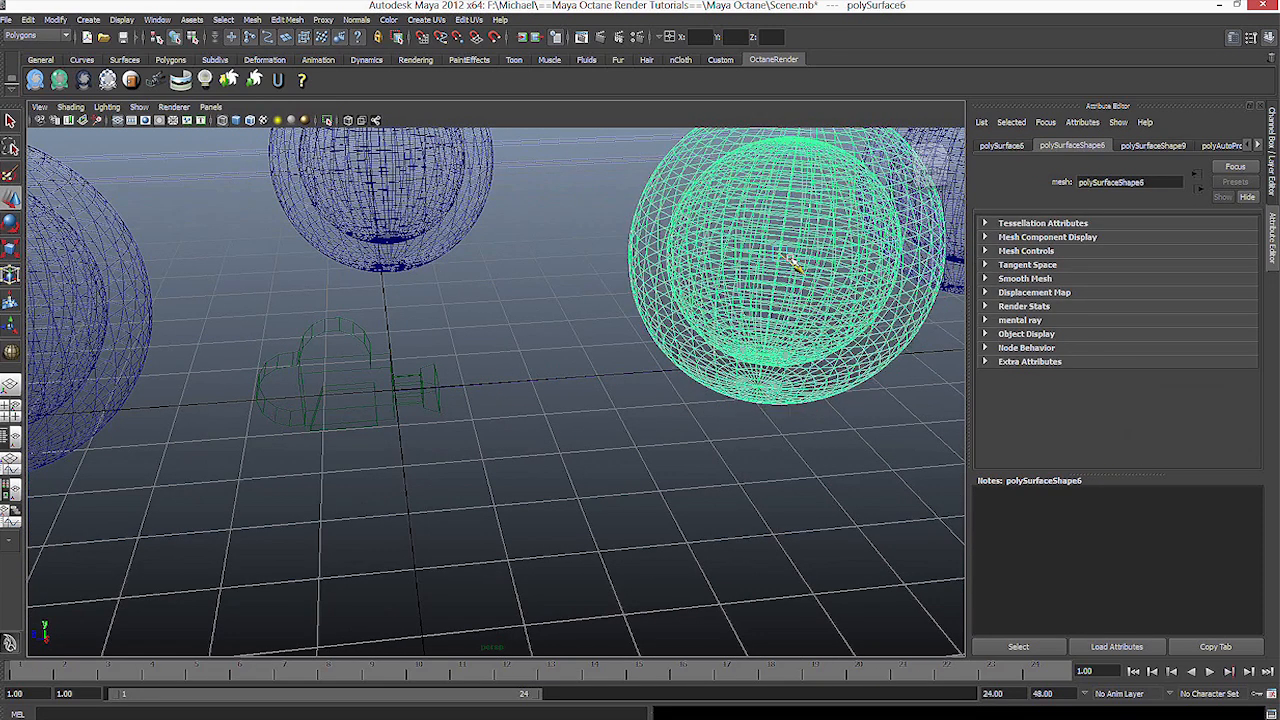
- Select camera1 after moving its aim locator on the floor among the spheres
click(724, 364)
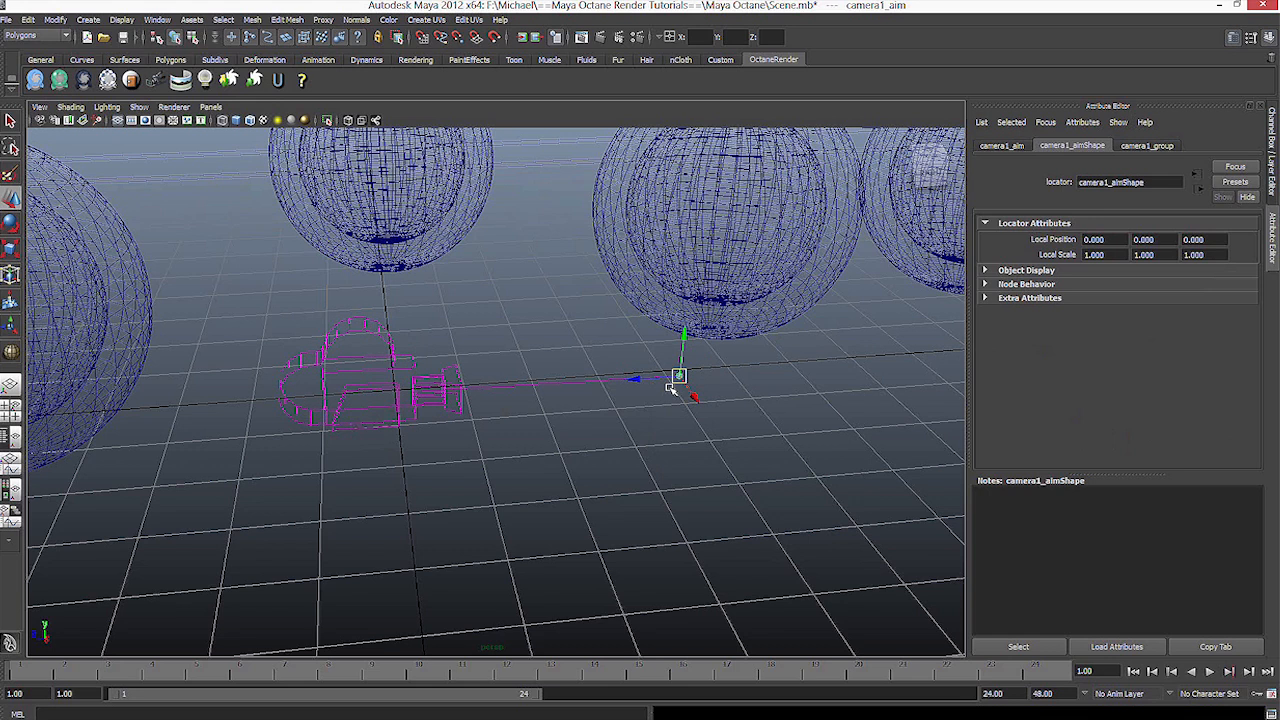
mouse_move(410, 370)
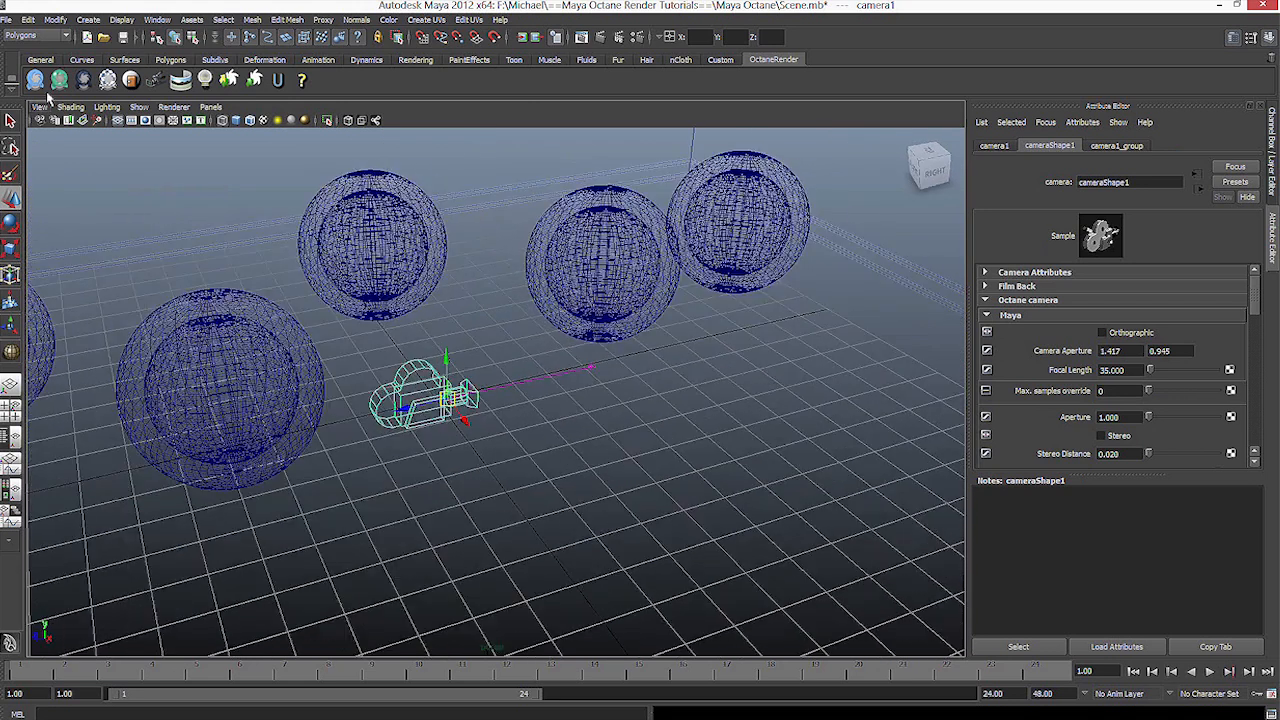
- Look through the selected camera1 via the viewport's Panels menu
click(210, 108)
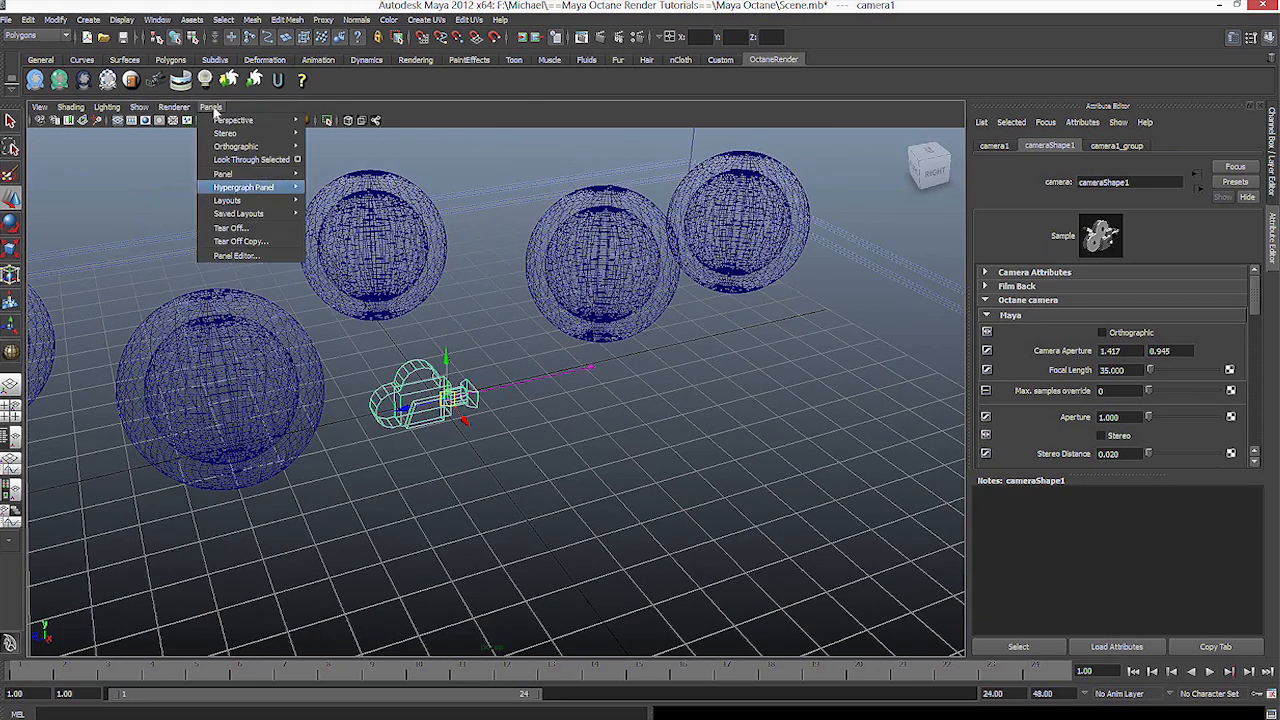
mouse_move(228, 164)
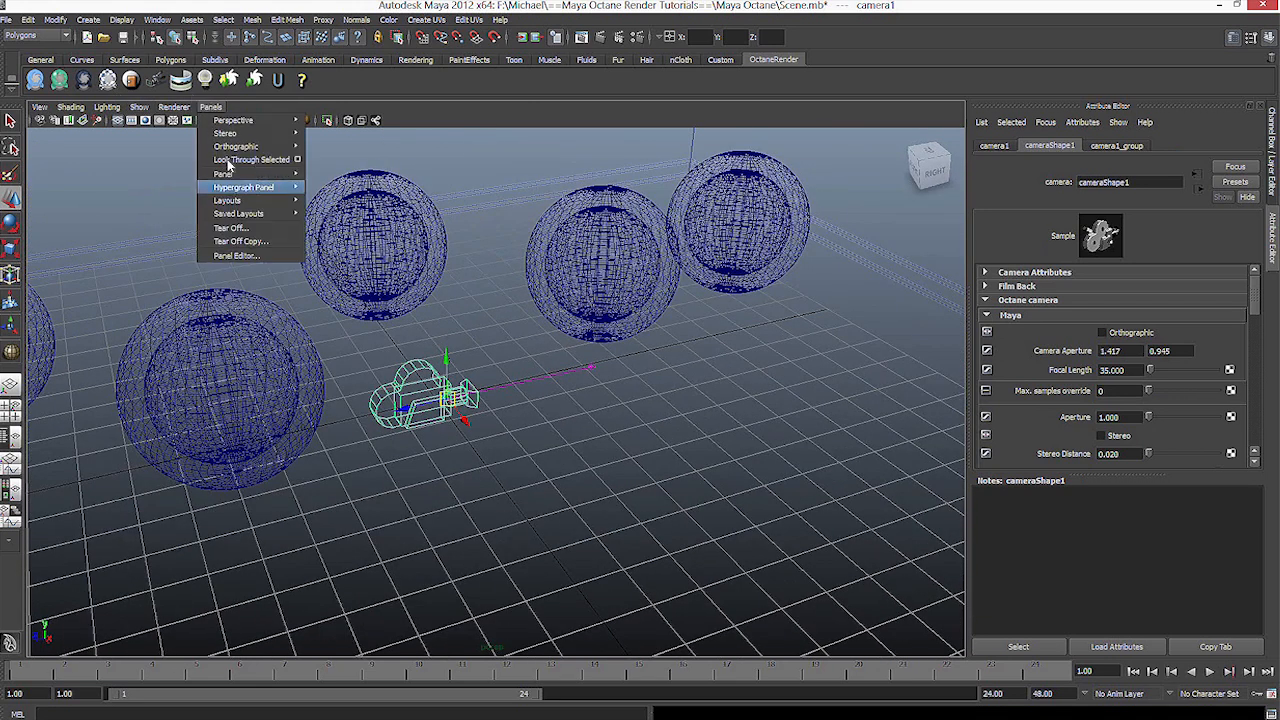
mouse_move(252, 160)
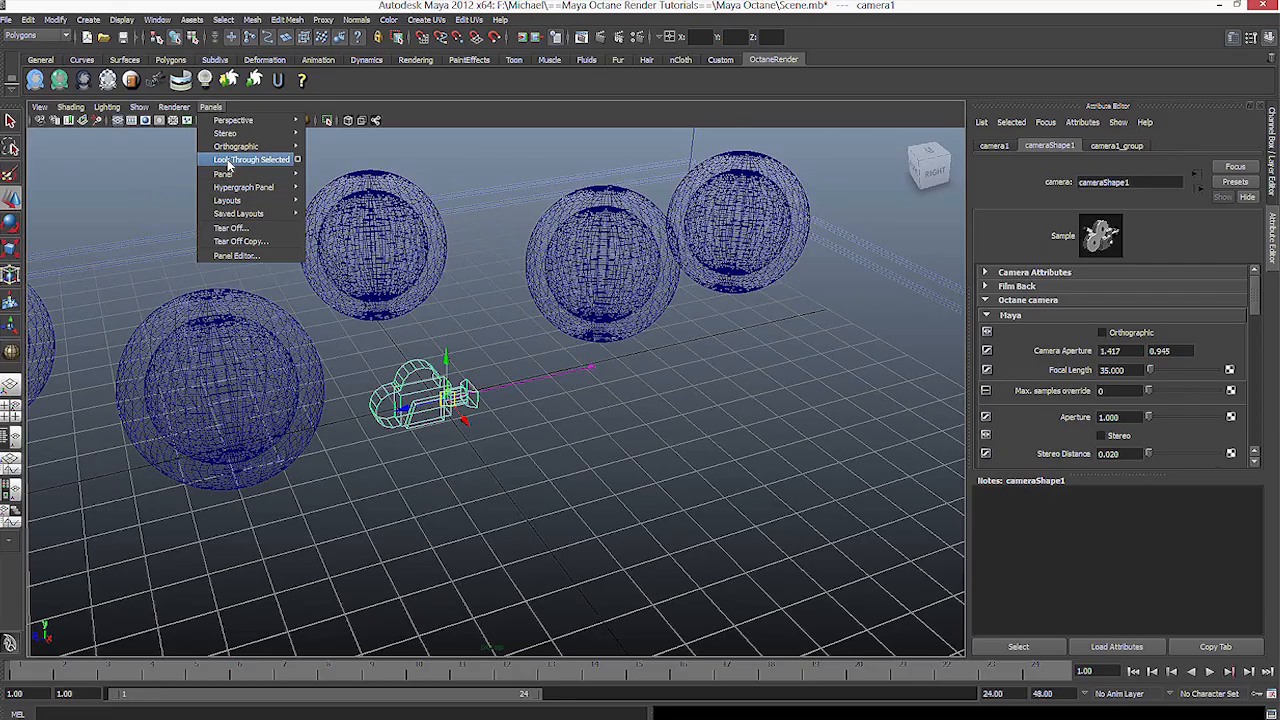
click(252, 160)
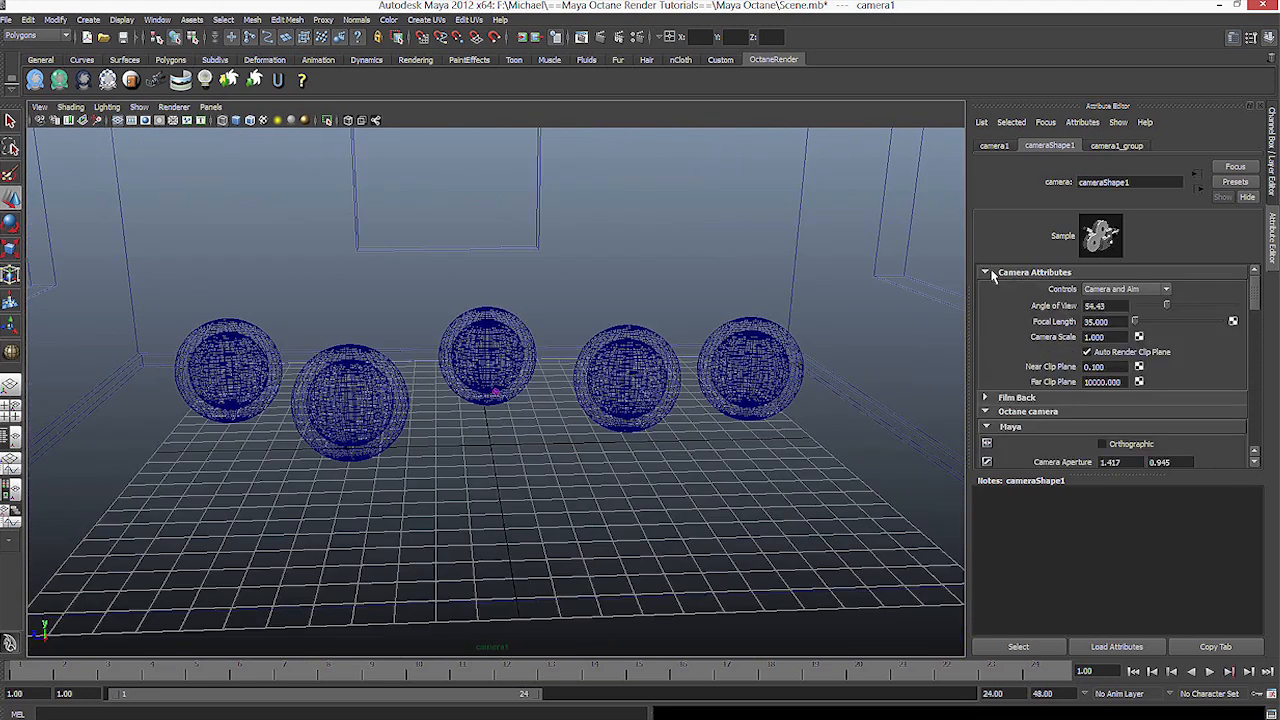
mouse_move(1008, 276)
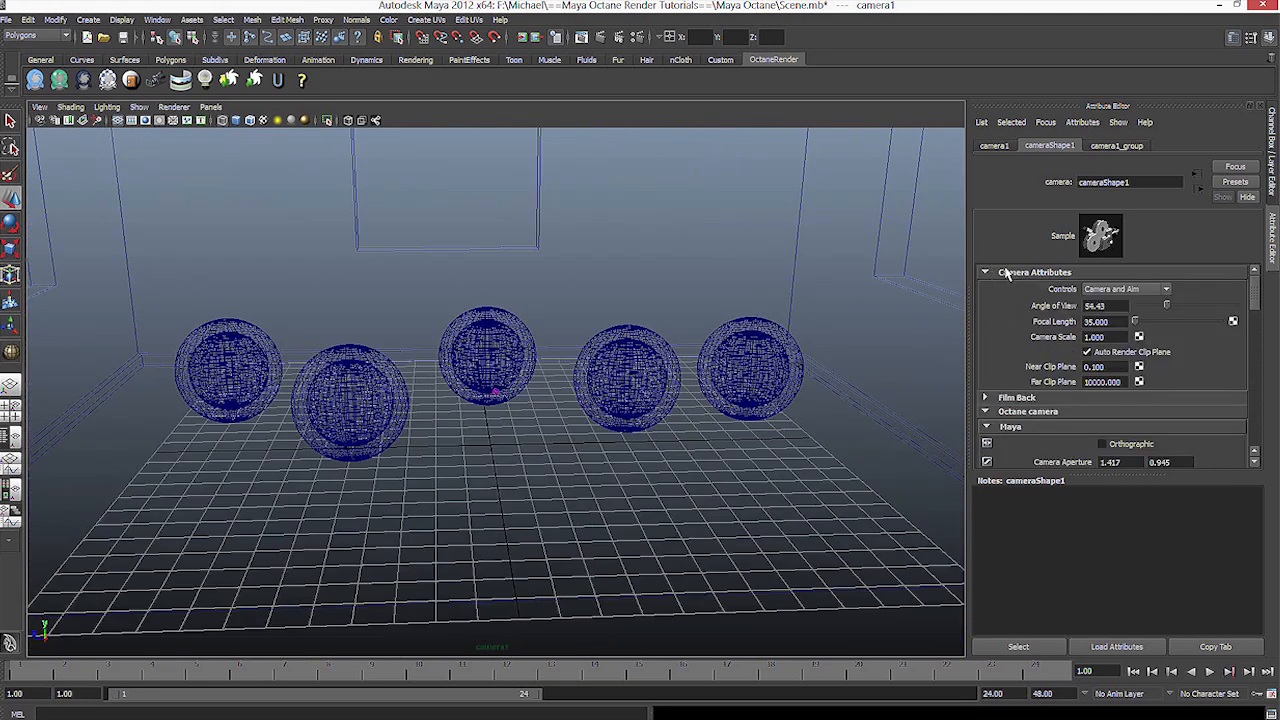
- Expand cameraShape1's lens settings in the Attribute Editor and dolly back to frame the room
click(984, 284)
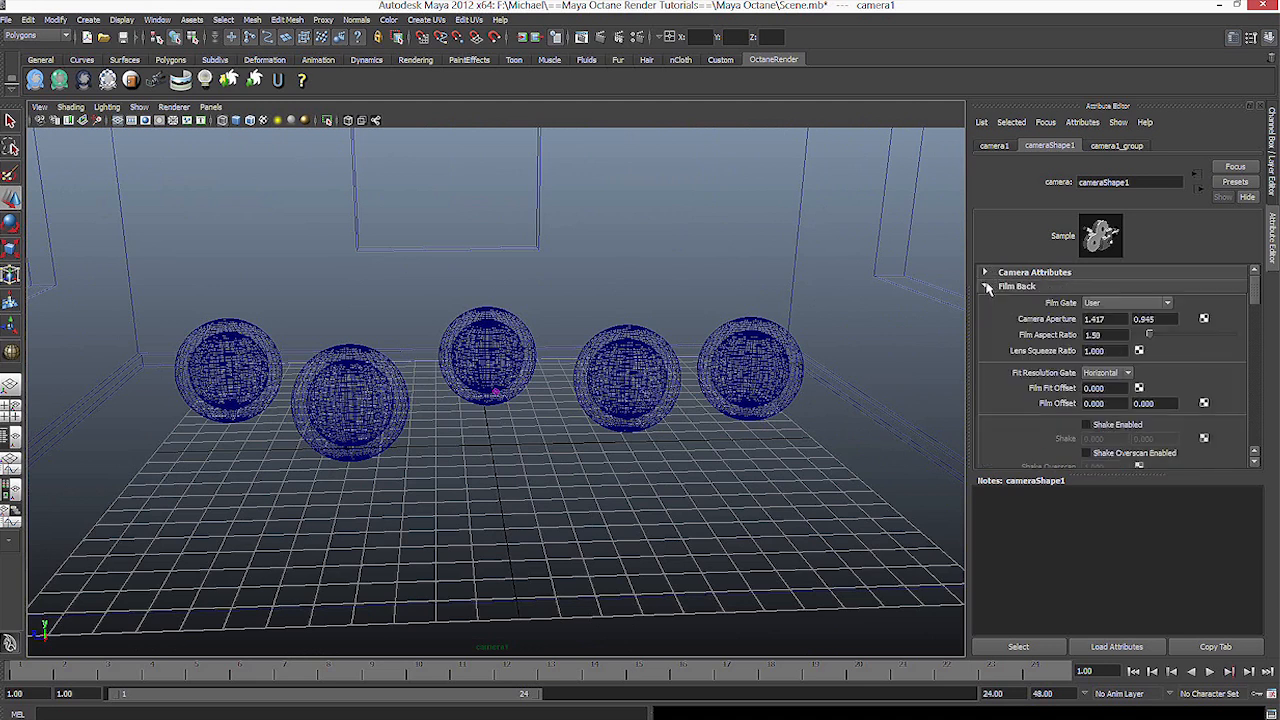
click(984, 286)
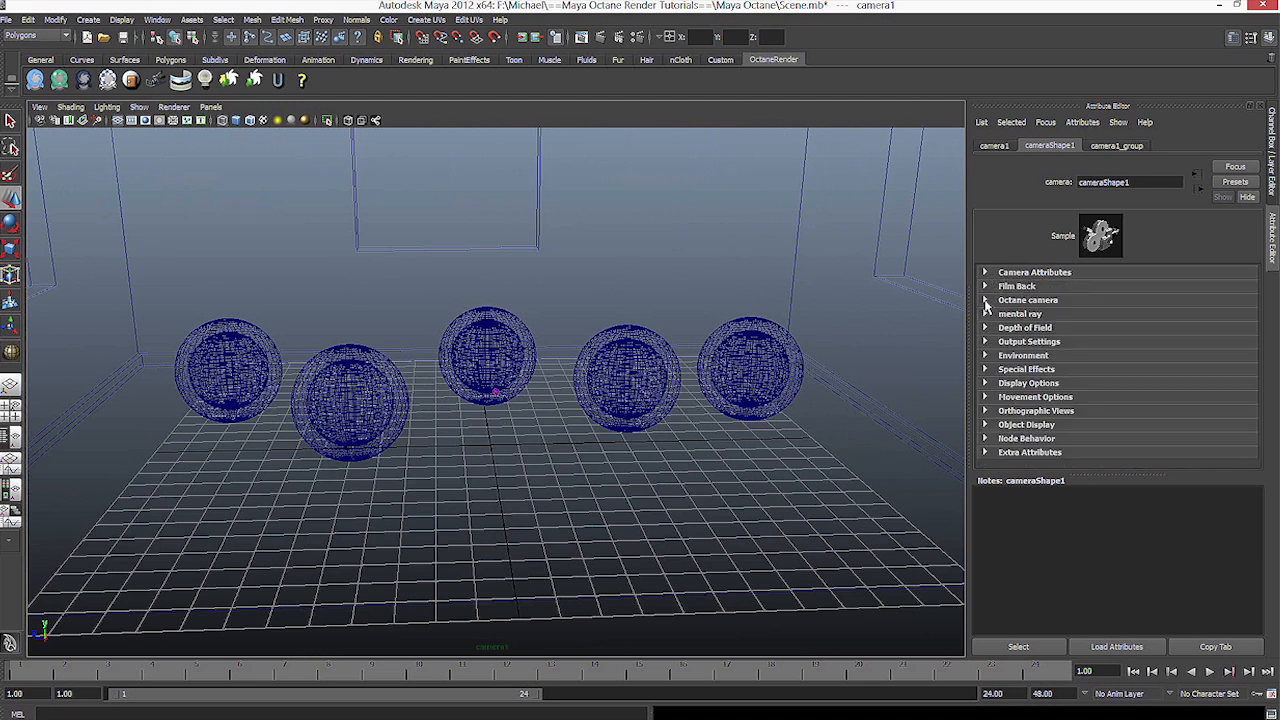
click(1020, 312)
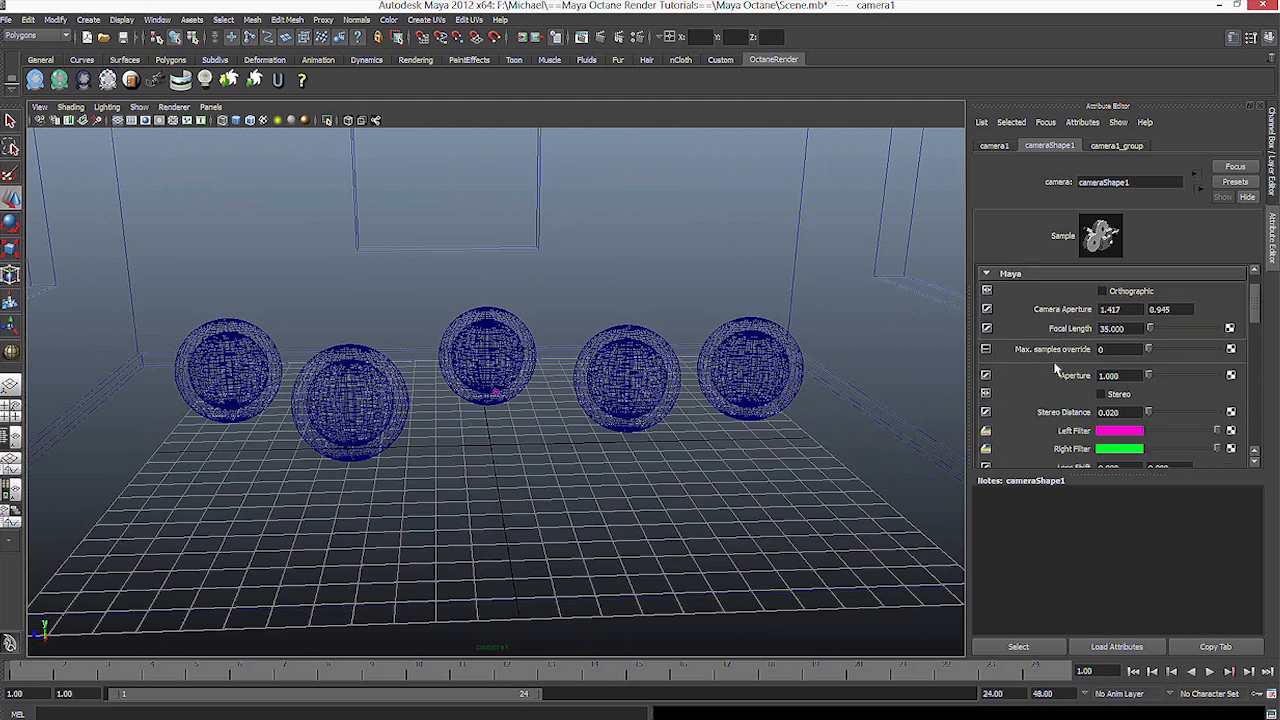
scroll(down, 3)
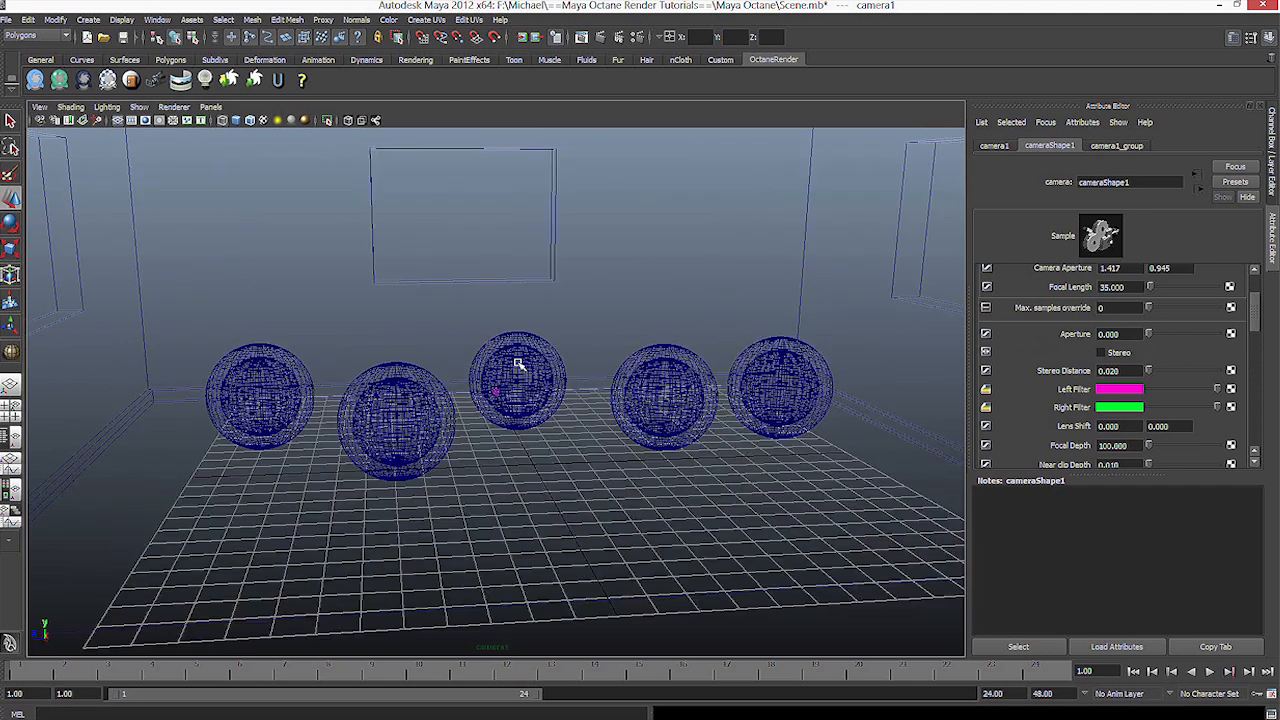
mouse_move(500, 352)
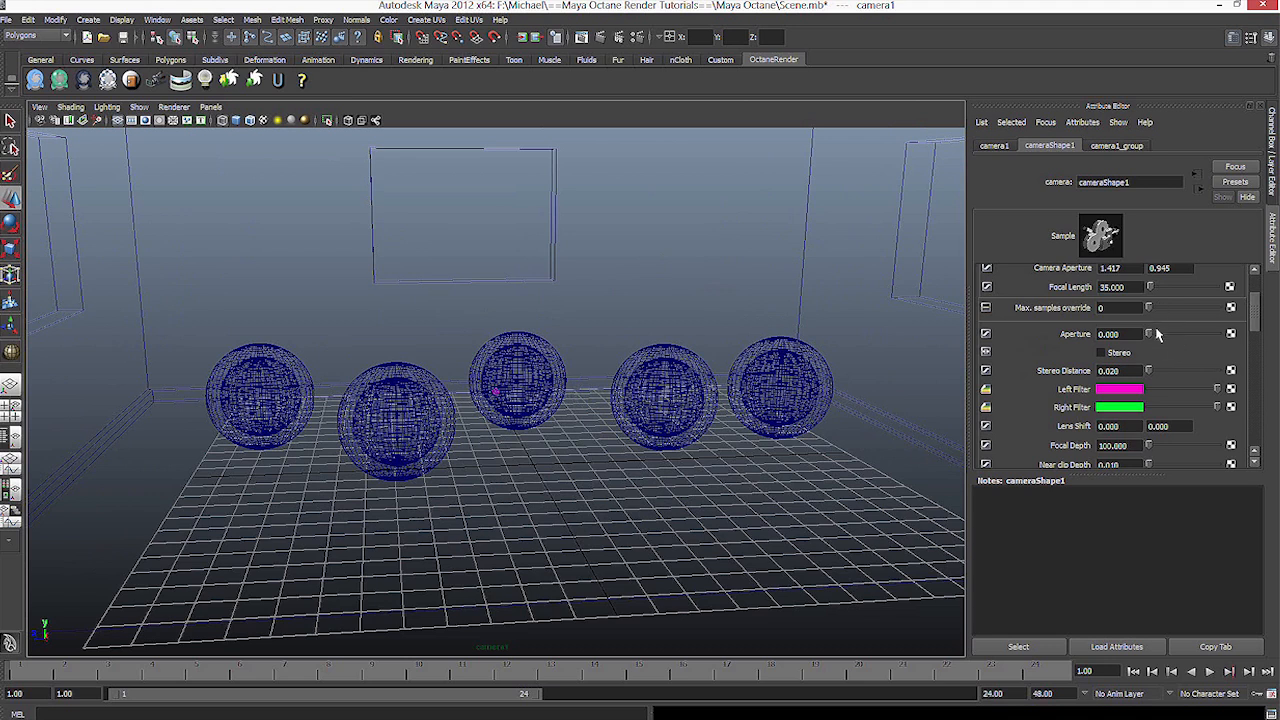
drag(1100, 334, 1190, 334)
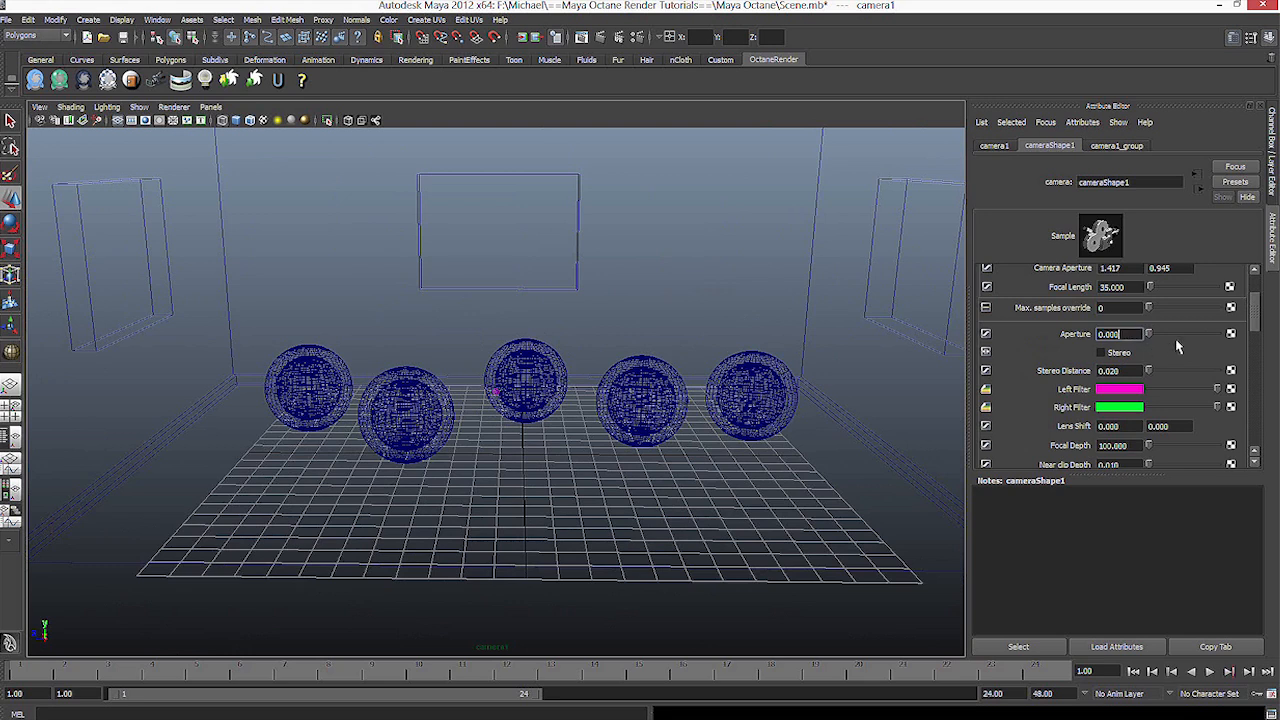
mouse_move(564, 316)
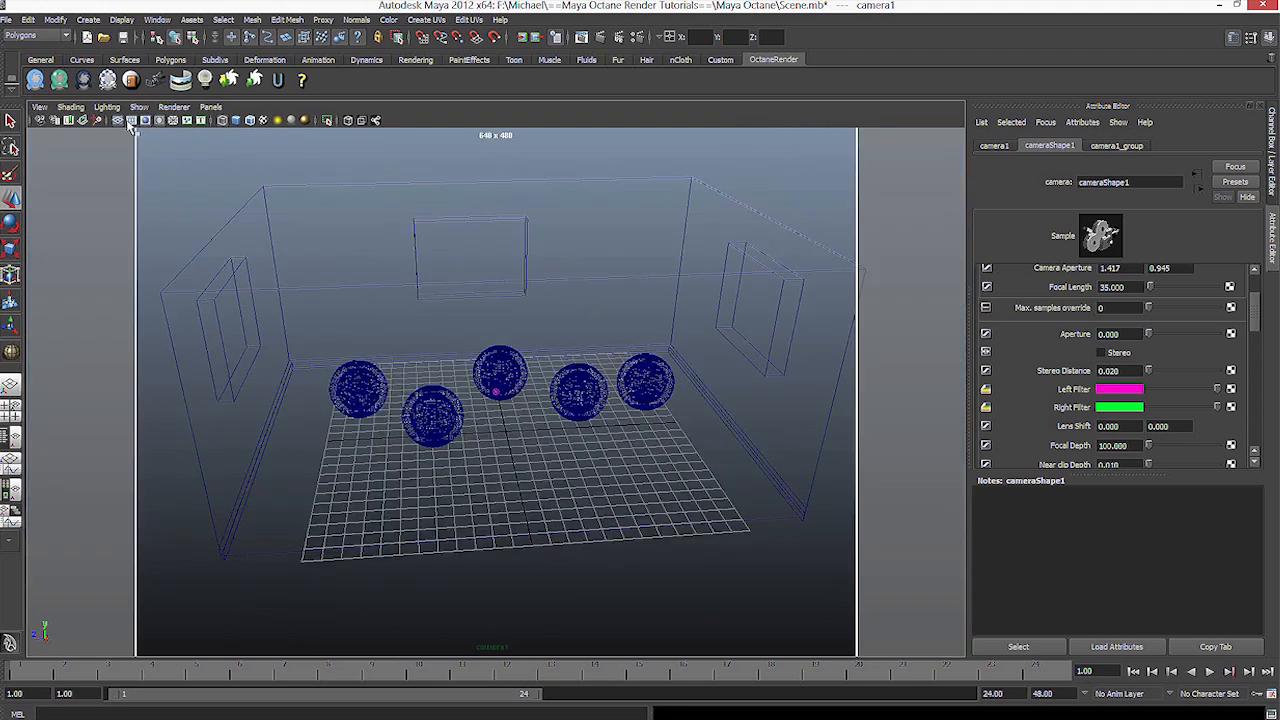
- Tumble the camera view so the room's walls and five spheres sit inside the resolution gate
drag(500, 390, 400, 270)
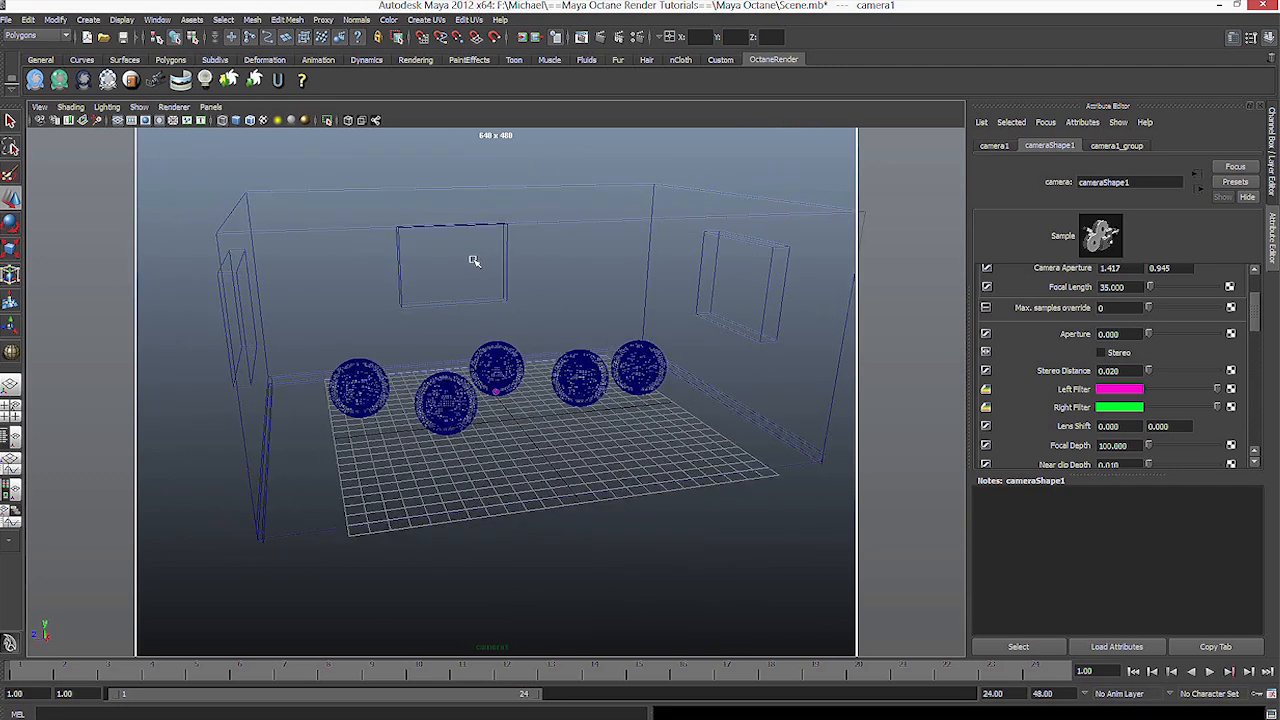
mouse_move(204, 80)
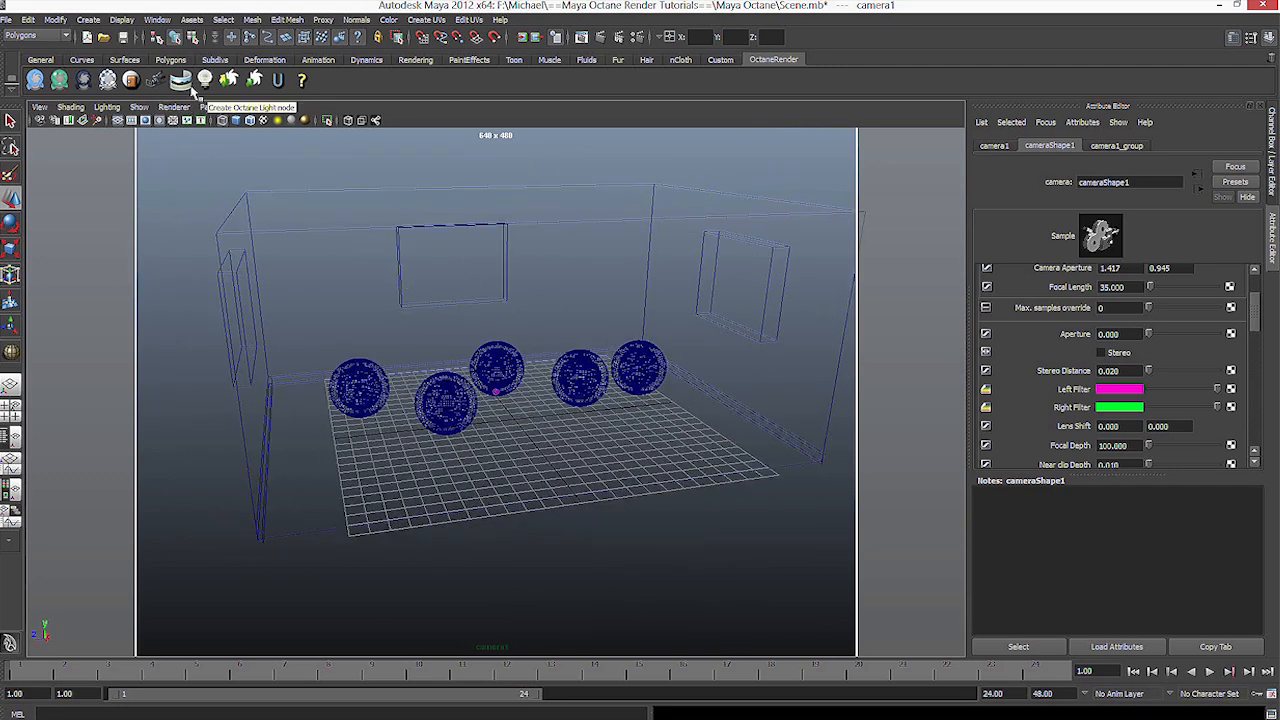
mouse_move(180, 80)
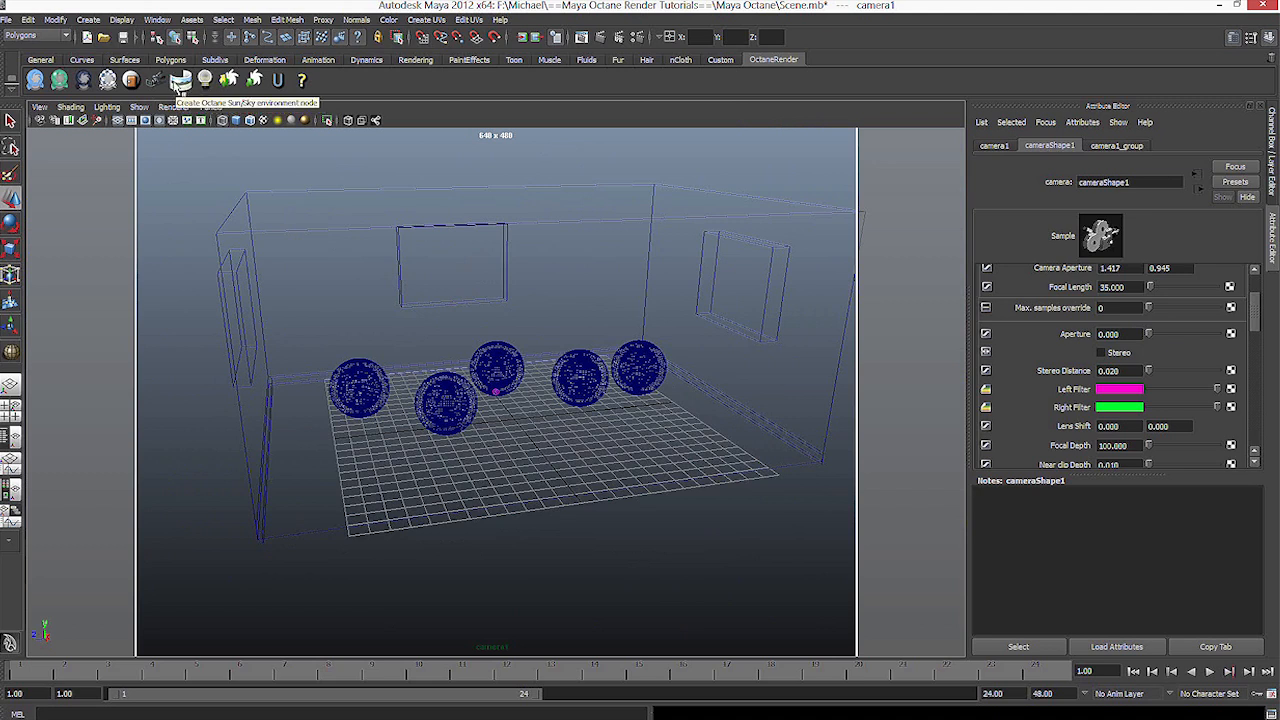
- Add an Octane SunSky environment node from the OctaneRender shelf
click(180, 80)
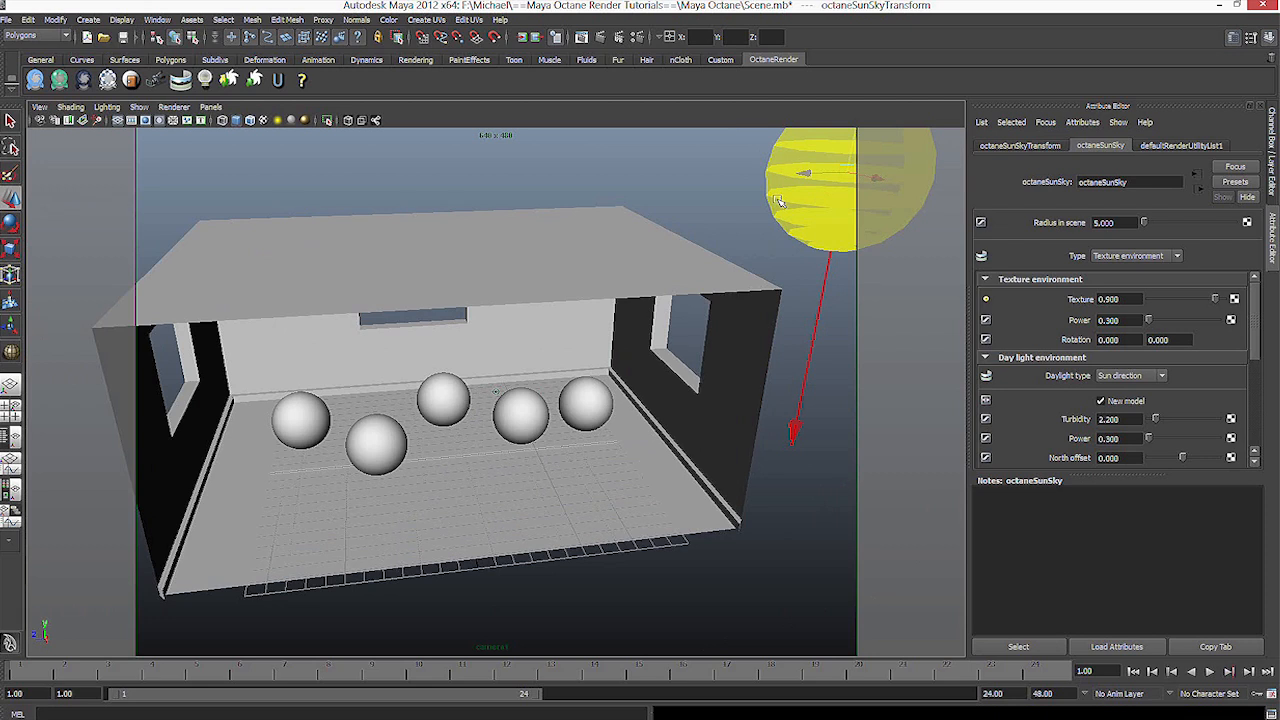
mouse_move(736, 288)
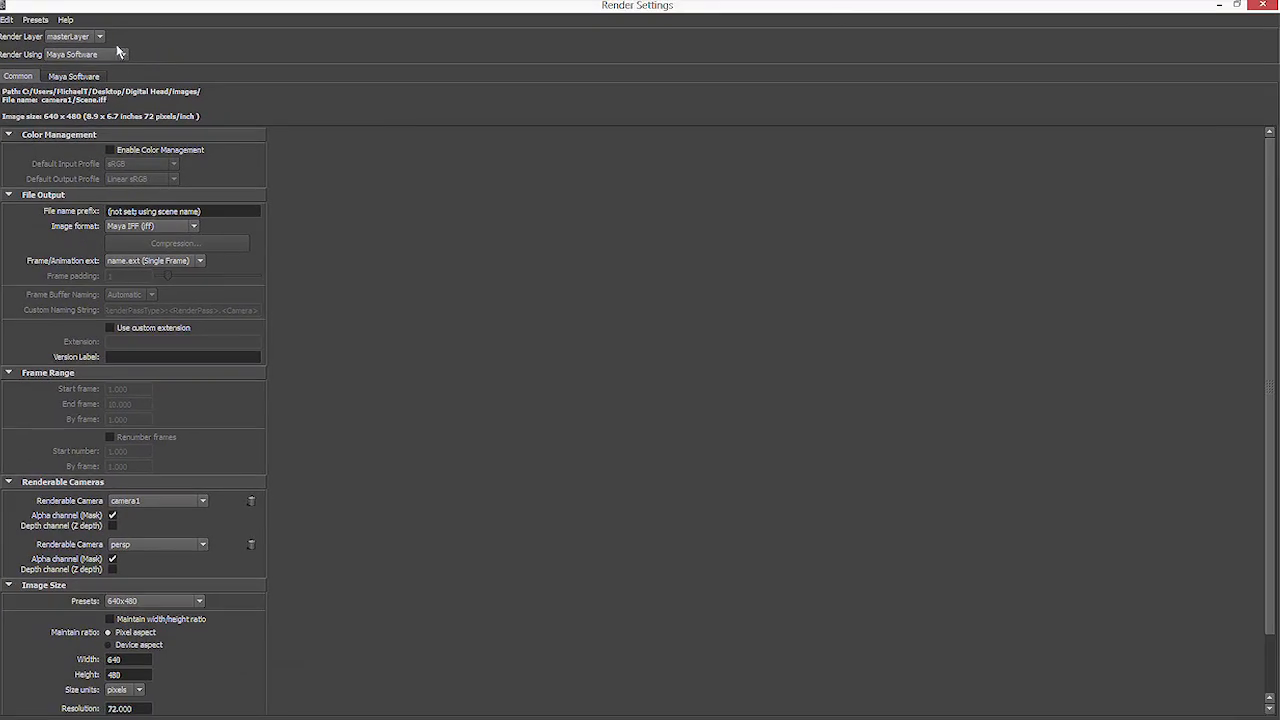
- Set Render Using to OctaneRender and enable color management in Render Settings
click(84, 54)
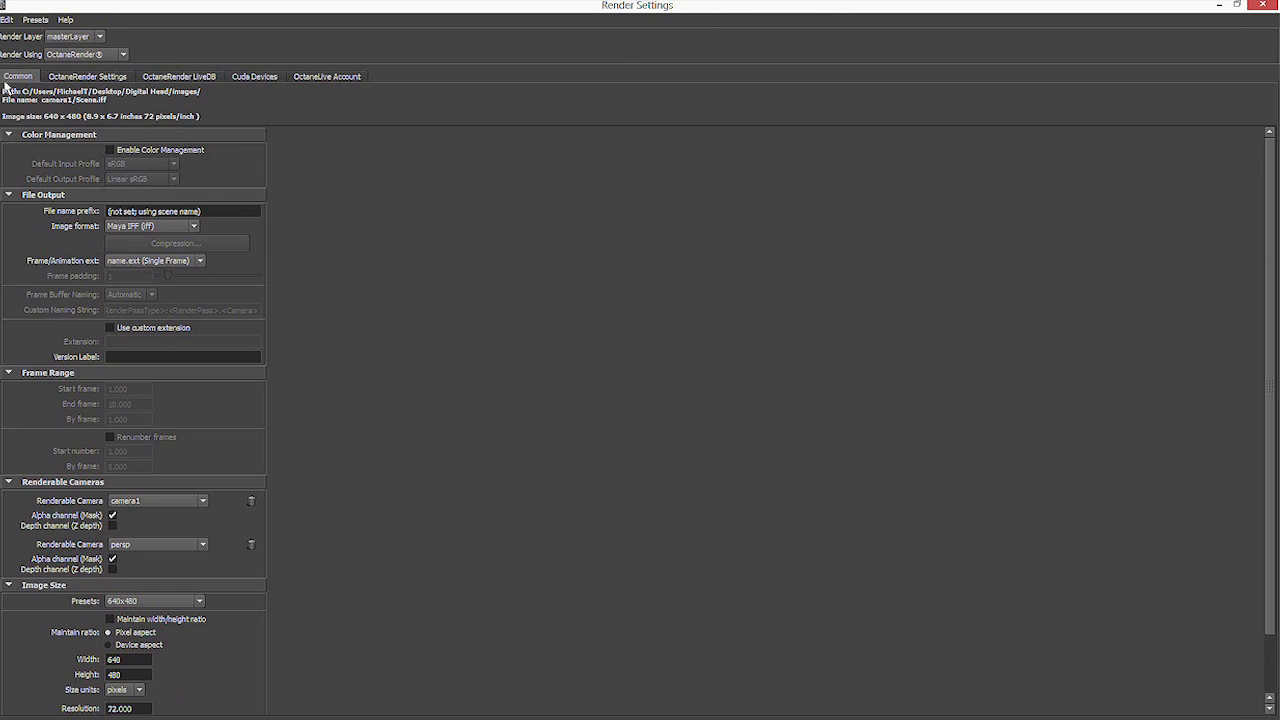
click(112, 150)
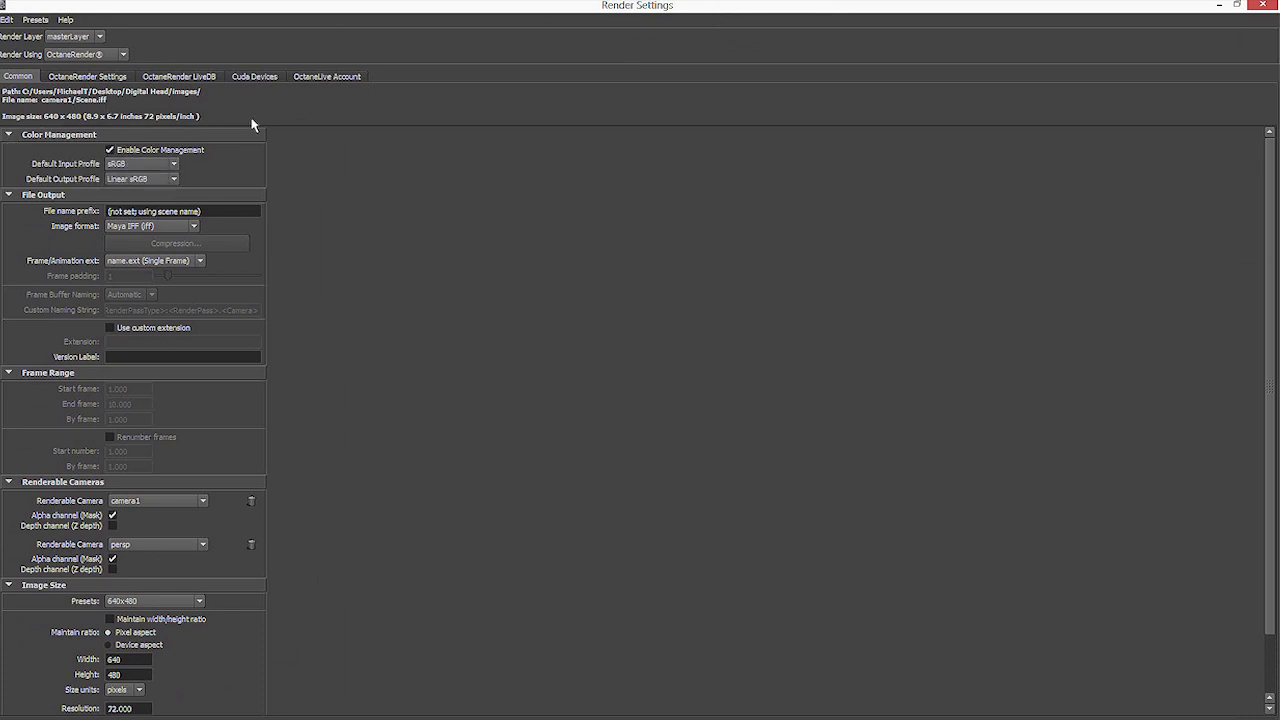
click(88, 76)
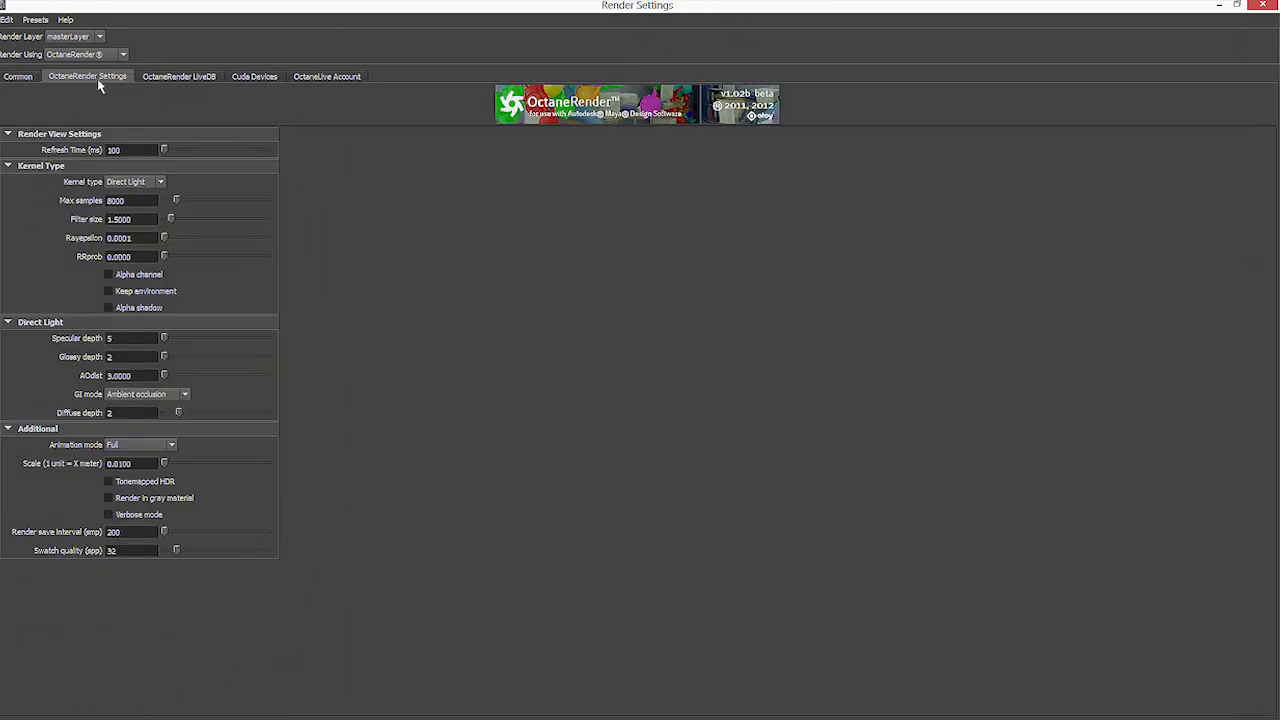
- Review the LiveDB and Cuda Devices tabs showing the two GeForce GPUs
click(180, 76)
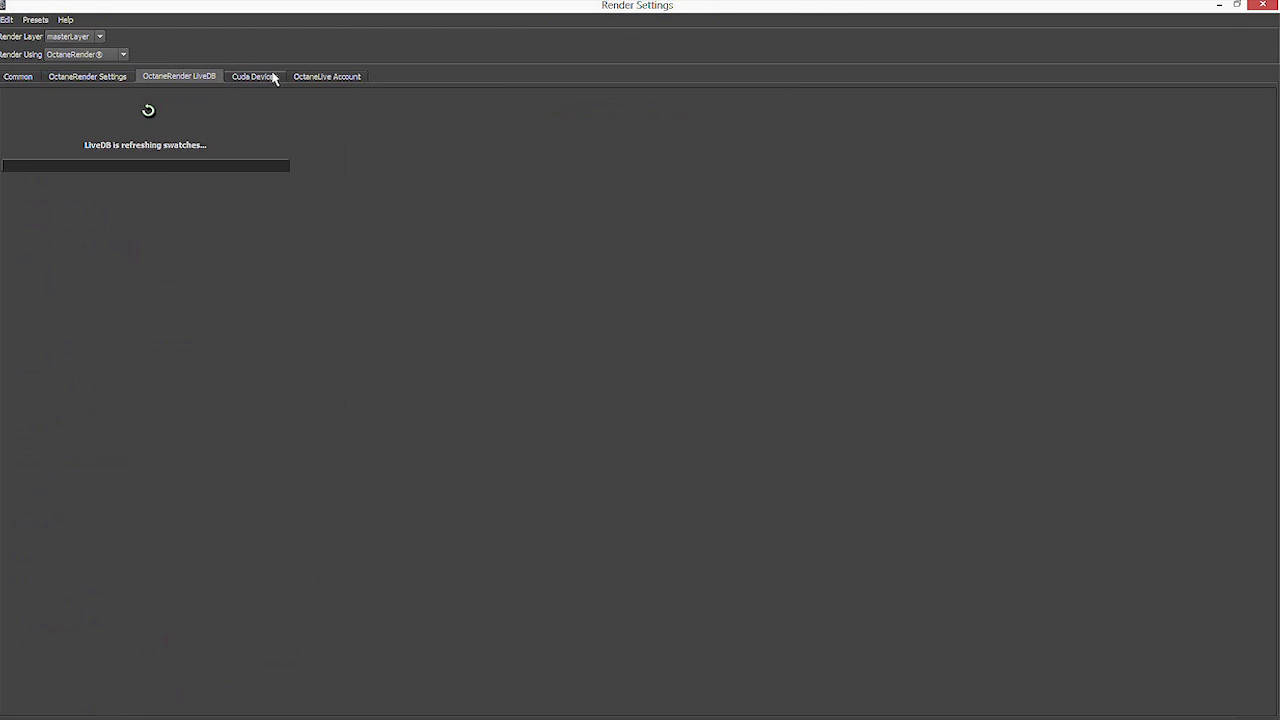
click(254, 76)
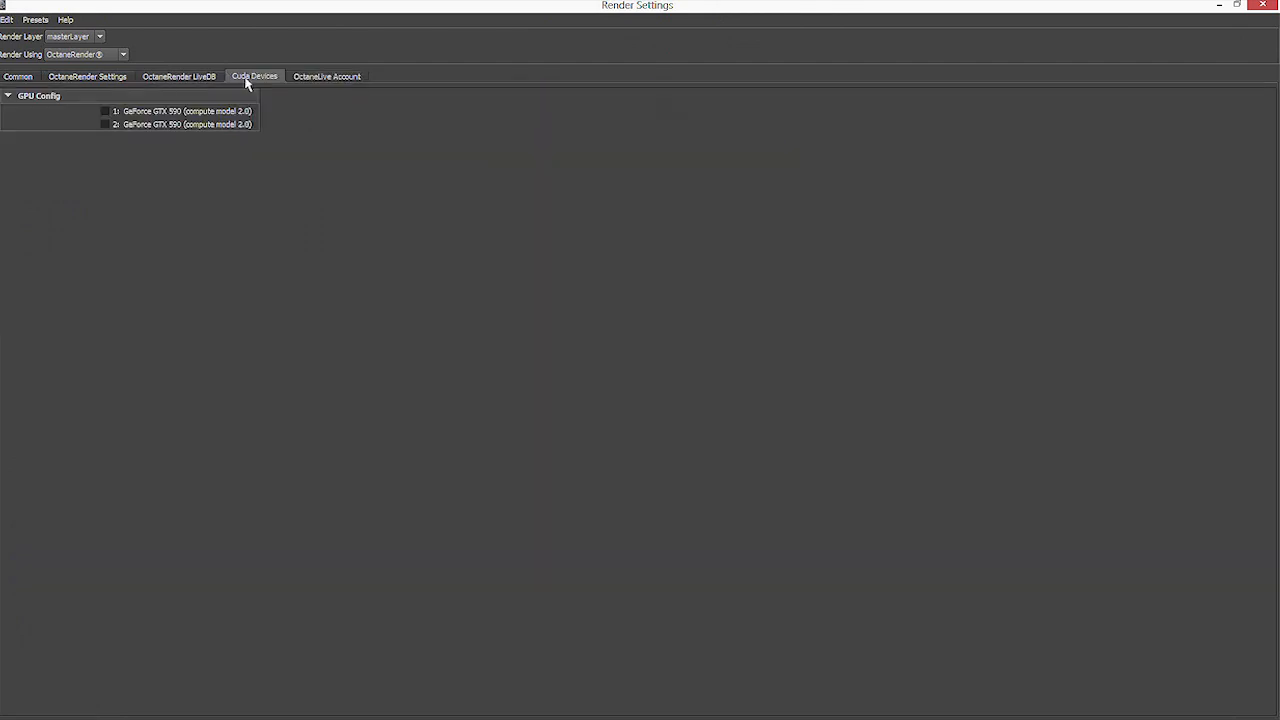
mouse_move(180, 88)
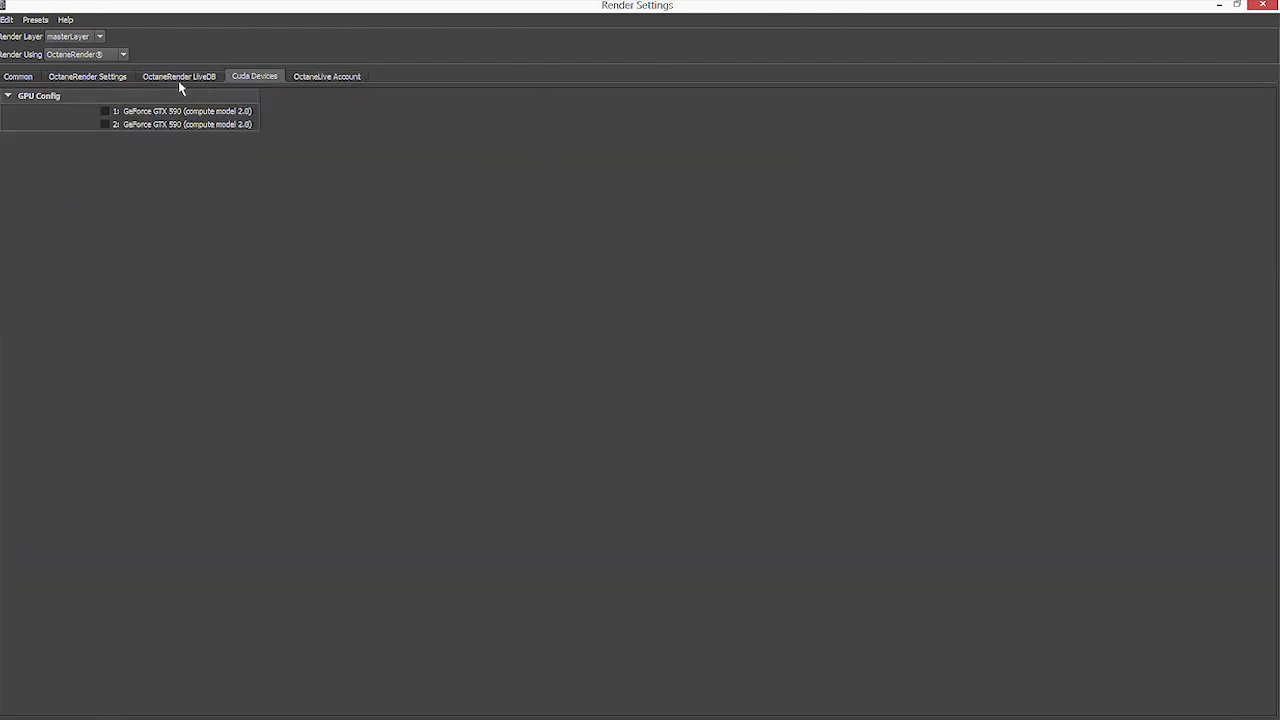
click(104, 112)
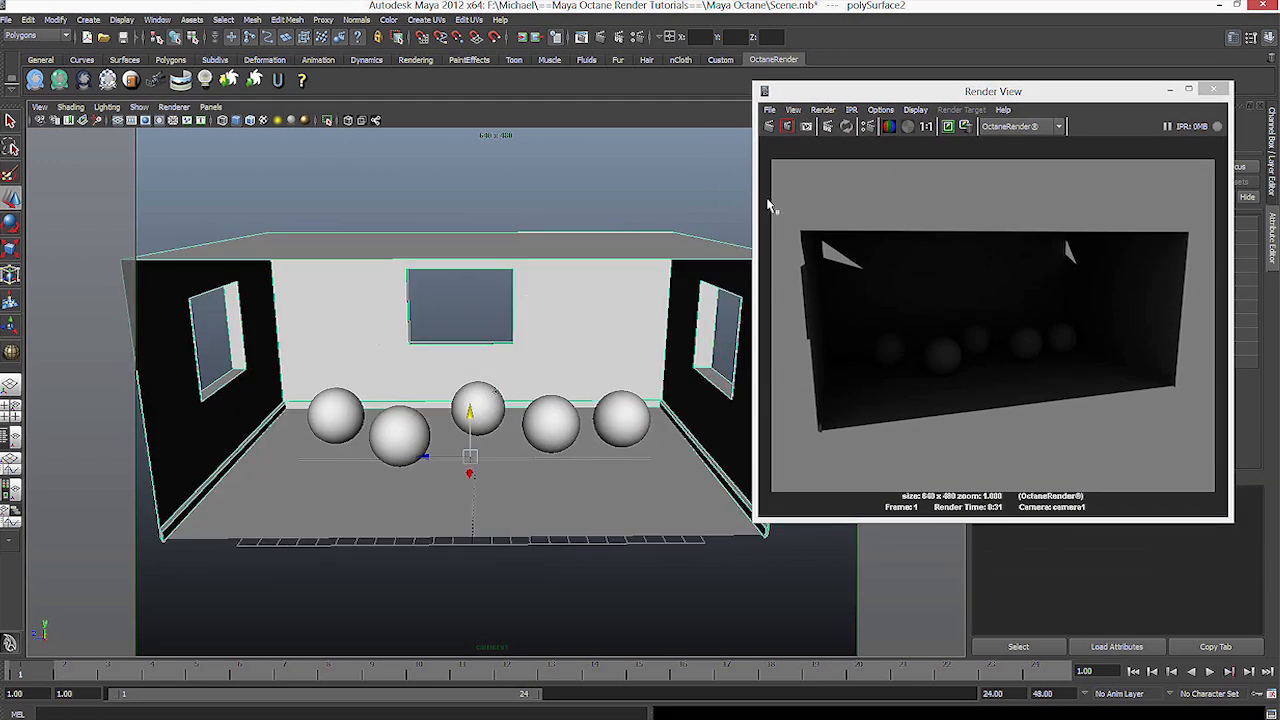
- Start an Octane live render of camera1 in the Render View window
click(822, 108)
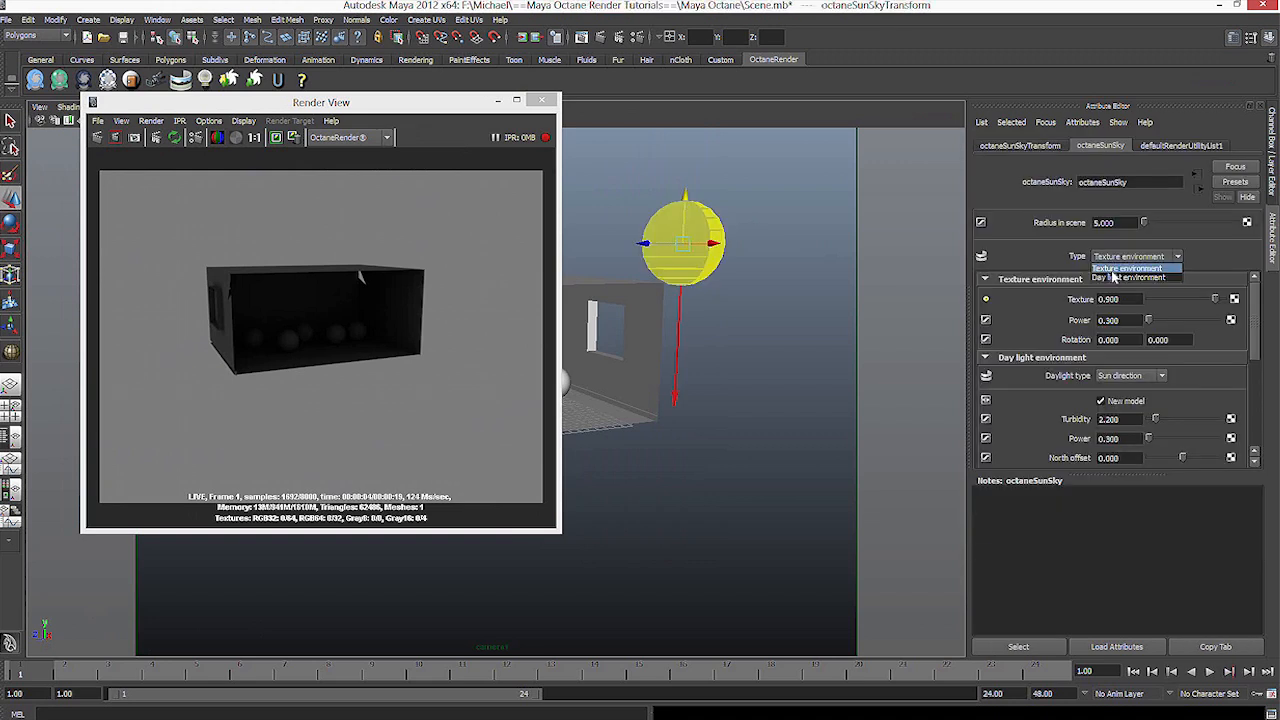
- Change octaneSunSky's Type from Texture environment to Daylight environment
click(1136, 276)
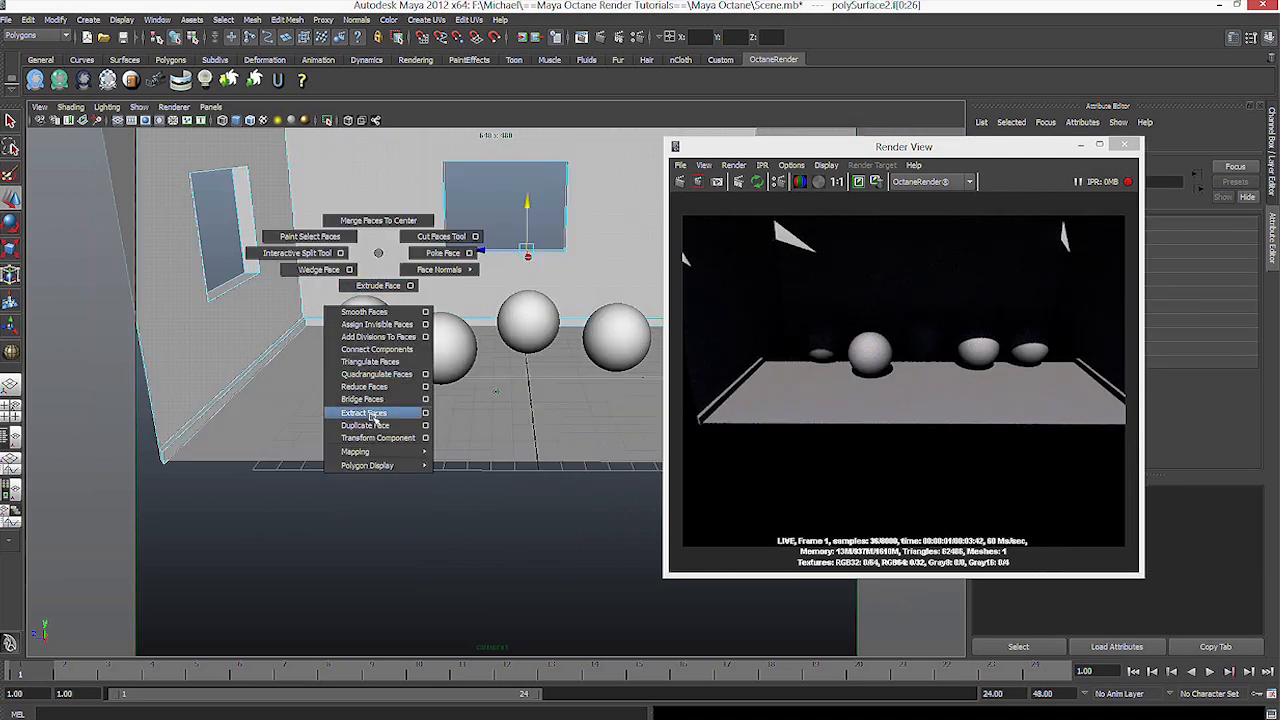
- Triangulate the room mesh's faces from the face marking menu
click(364, 412)
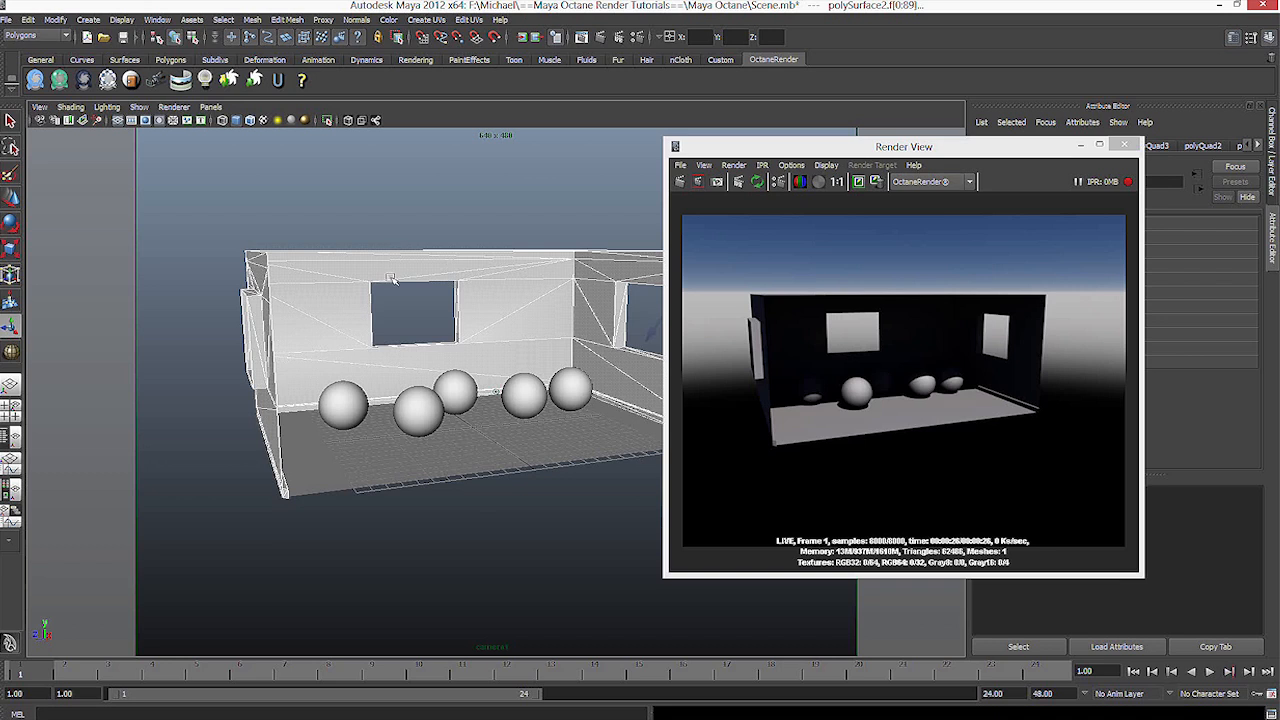
mouse_move(796, 258)
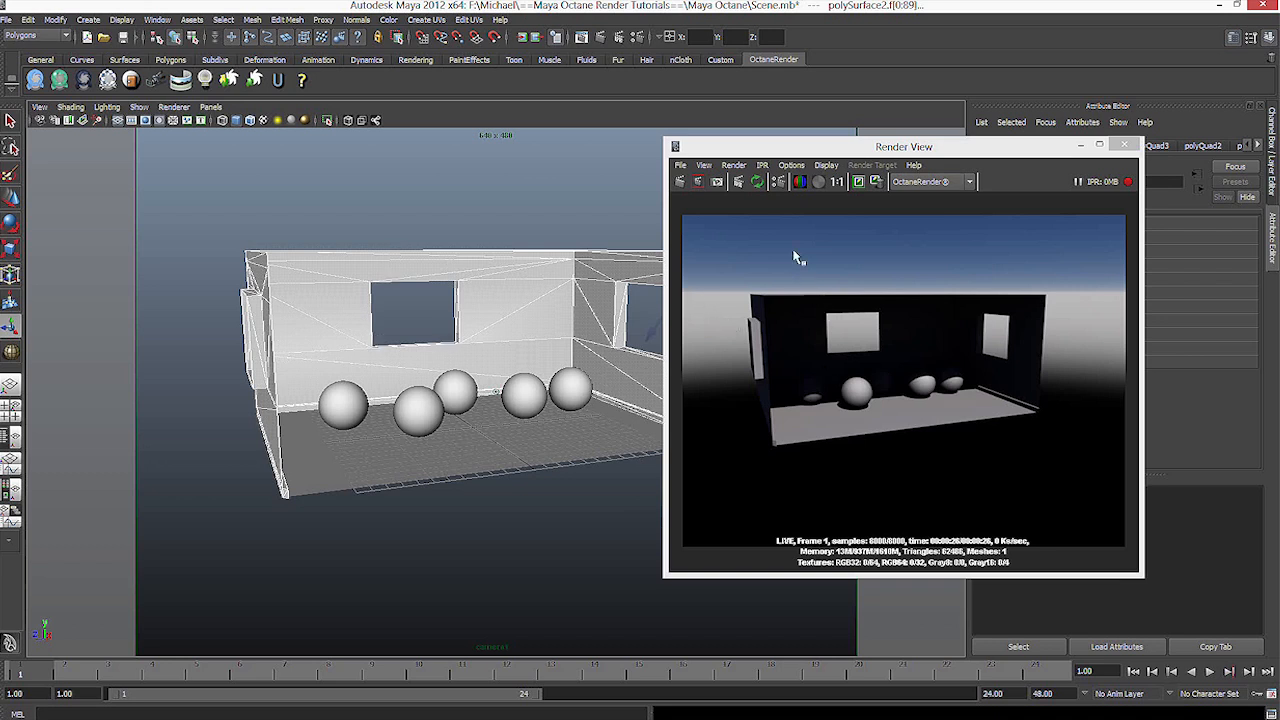